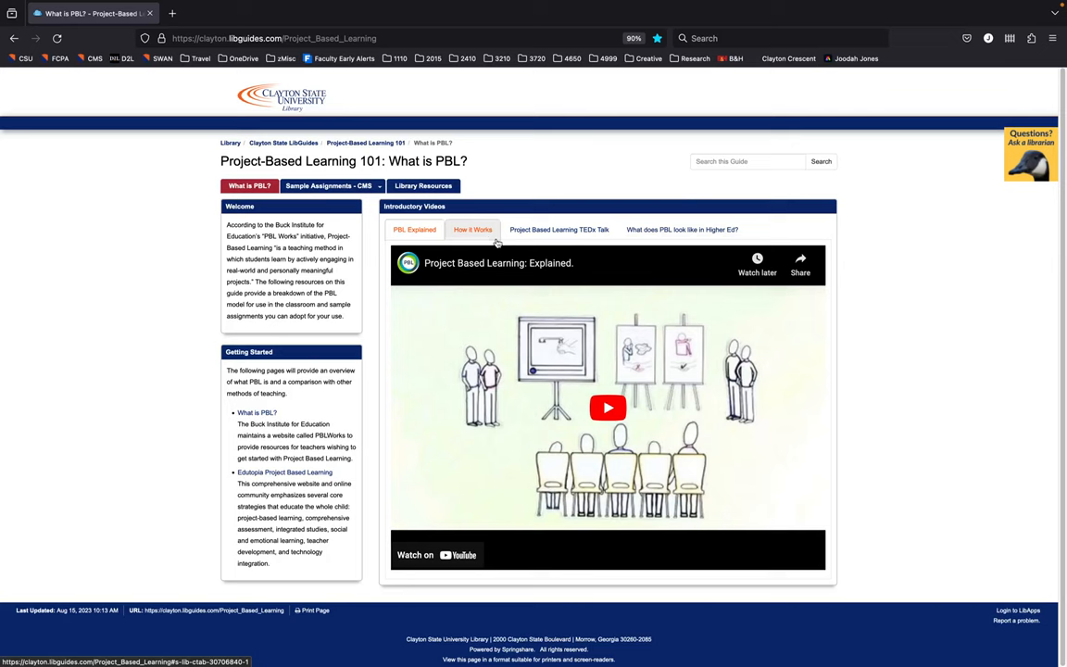
Play the How it Works video, then switch to 'What does PBL look like in Higher Ed?'
click(682, 229)
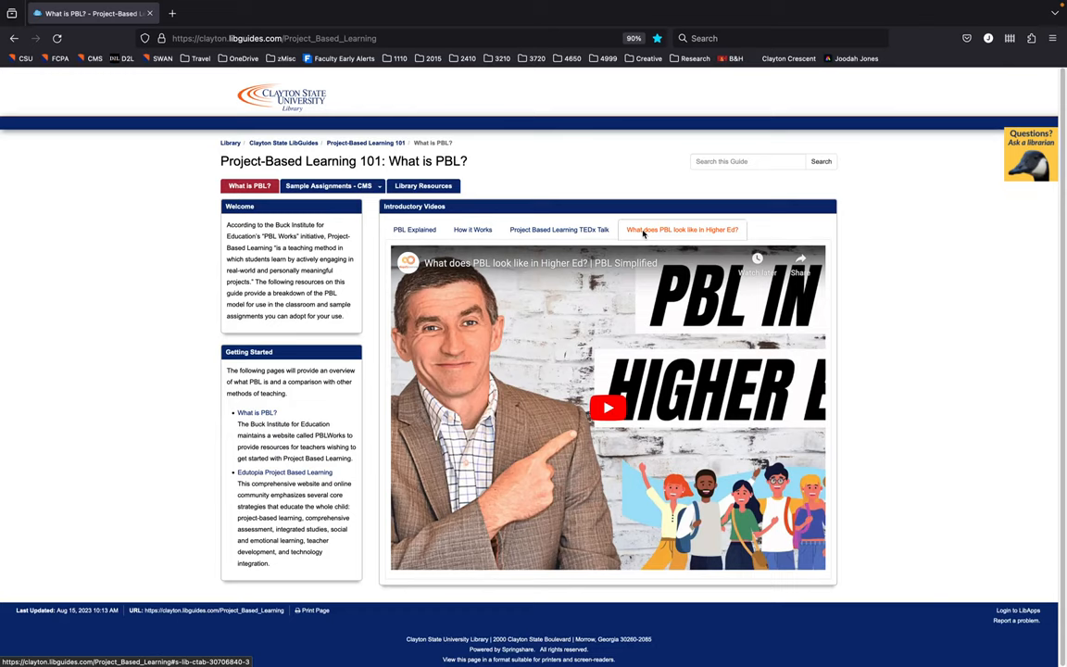
click(330, 186)
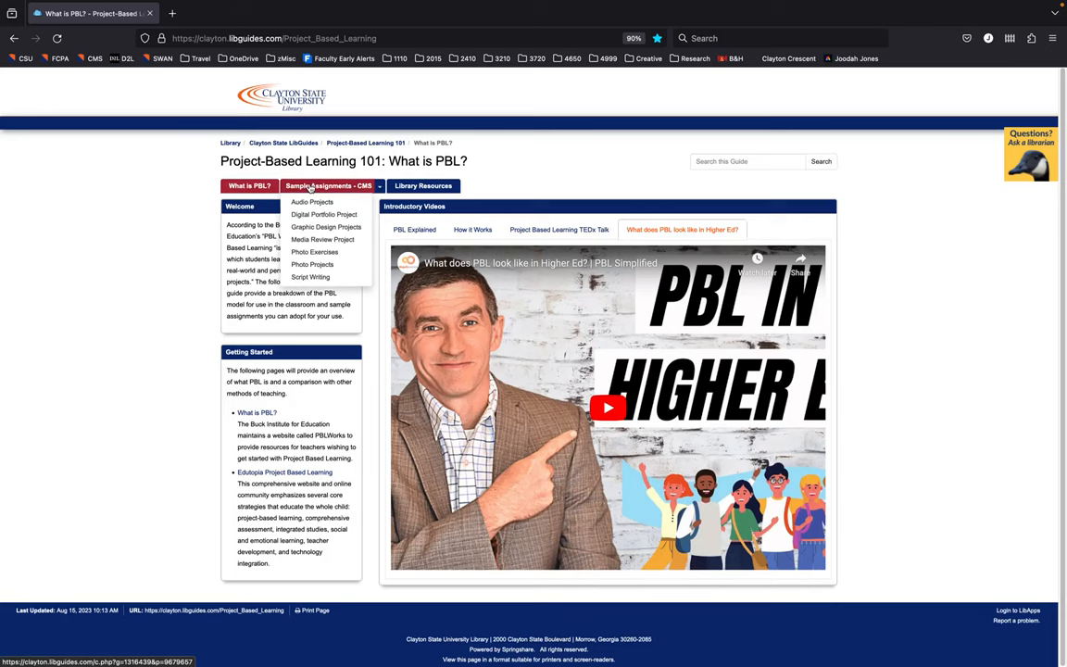
Go to the Sample Assignments - CMS page with class assignments and instructor contact
click(329, 185)
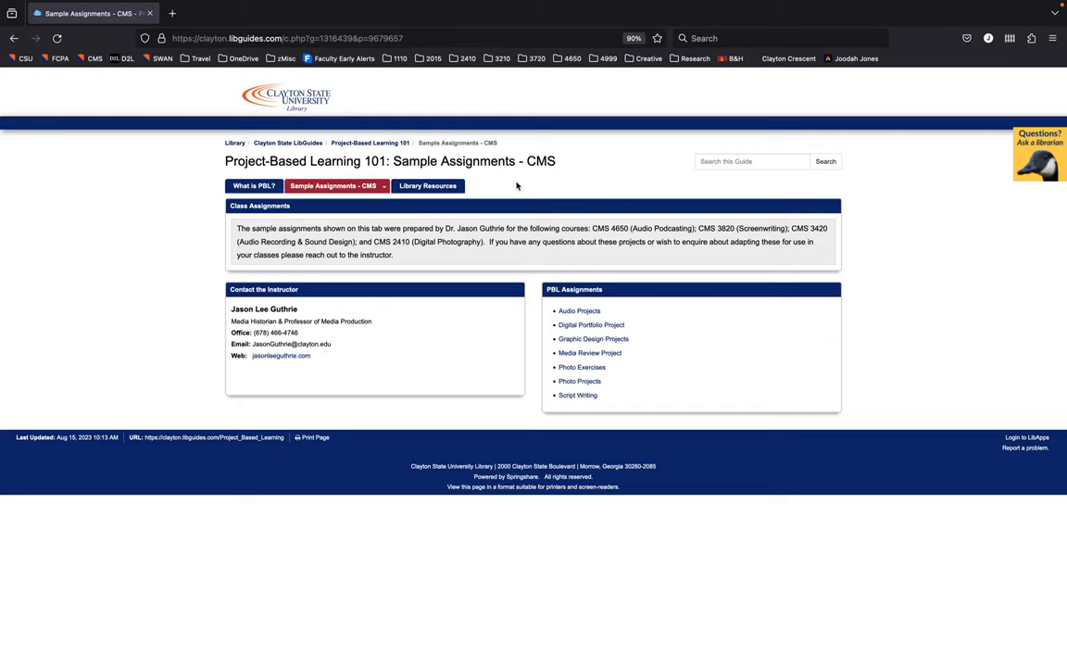
mouse_move(537, 270)
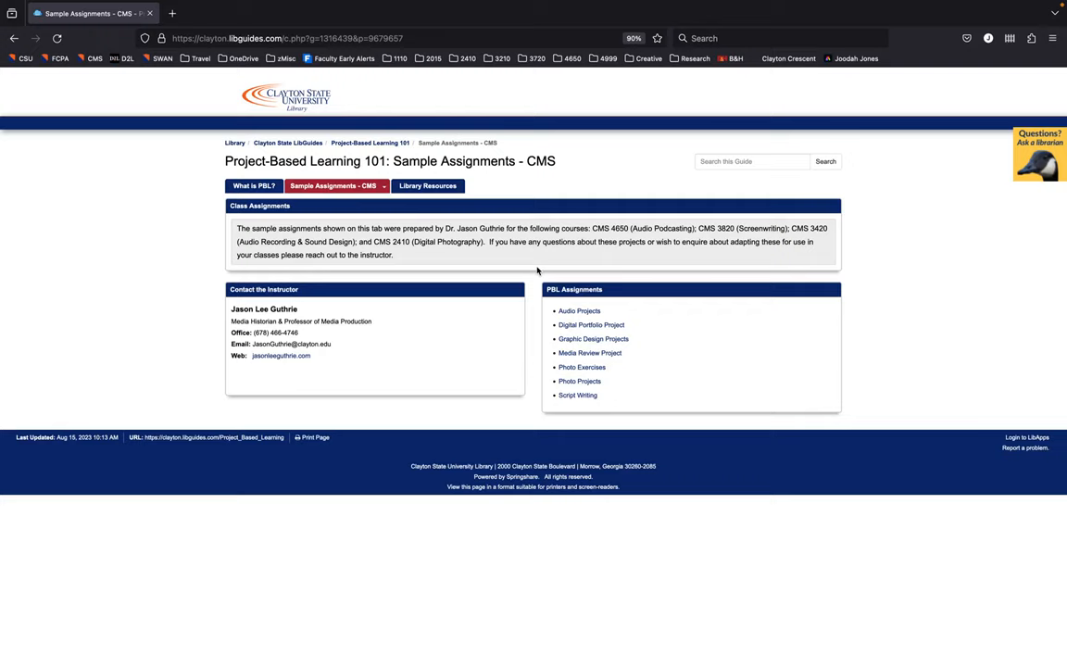
mouse_move(580, 380)
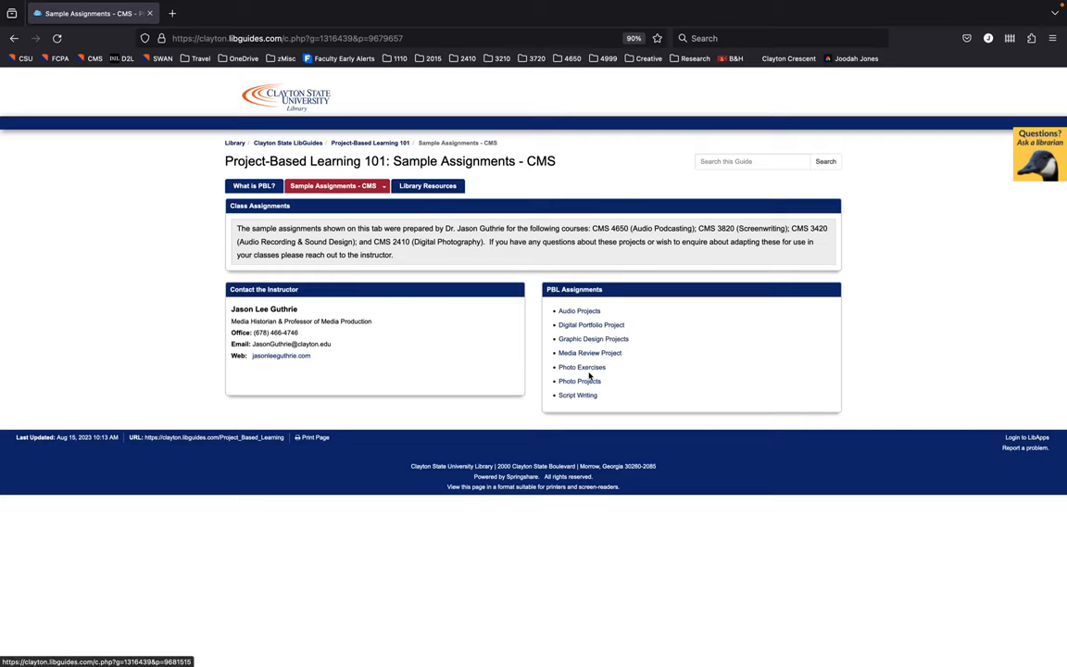
mouse_move(580, 310)
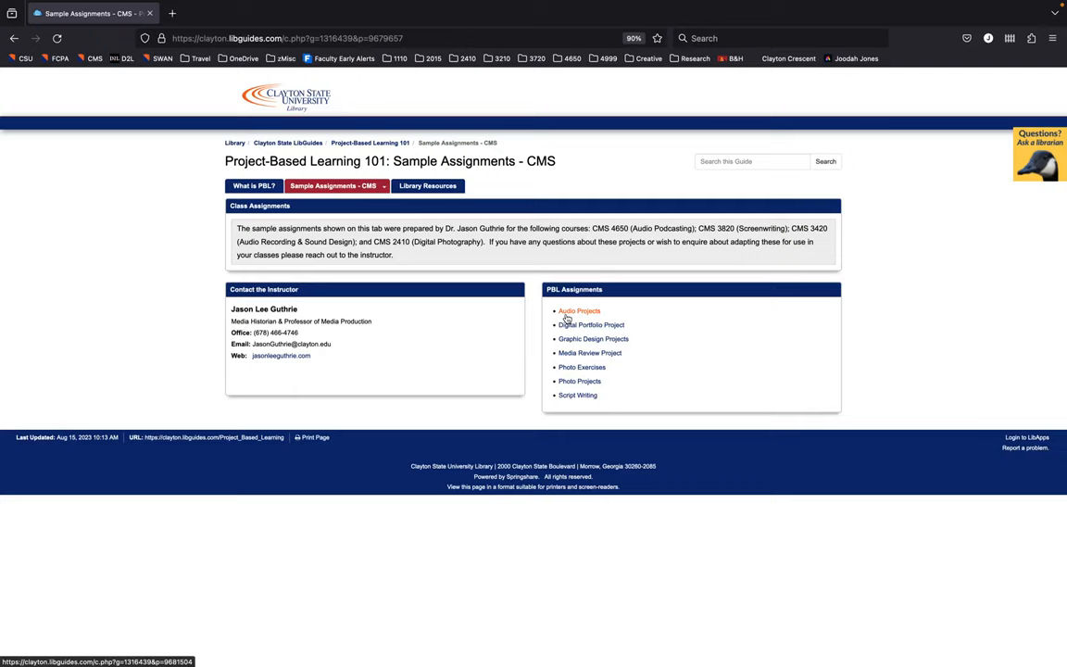
Open the Audio Projects page listing Short Podcast, Song Promo, Radio Spot and Full Podcast
click(579, 310)
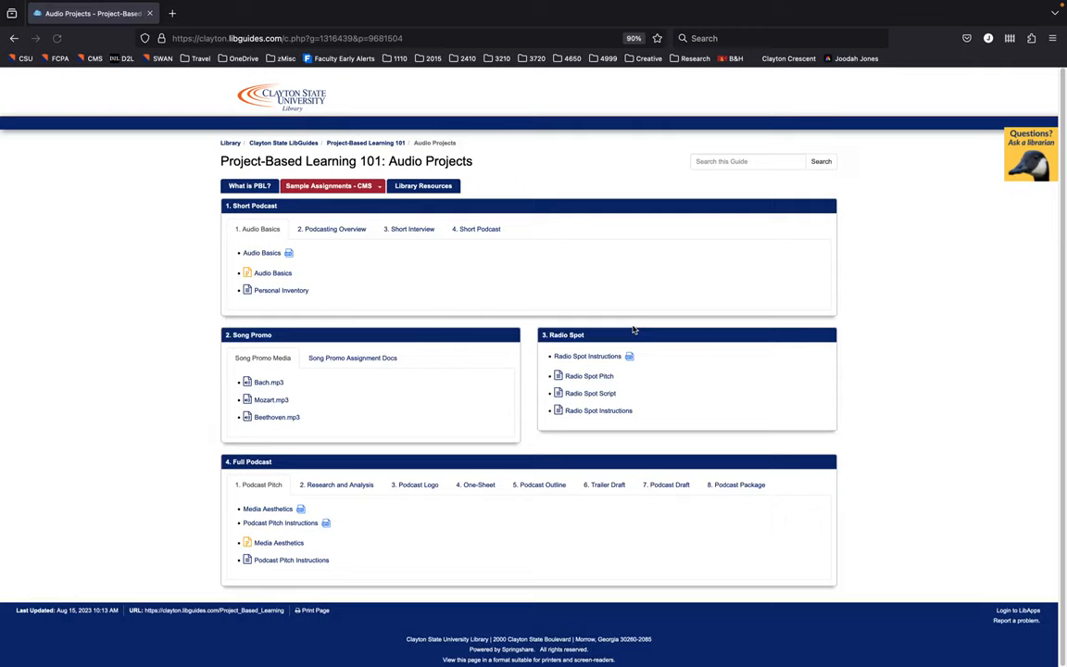
click(329, 185)
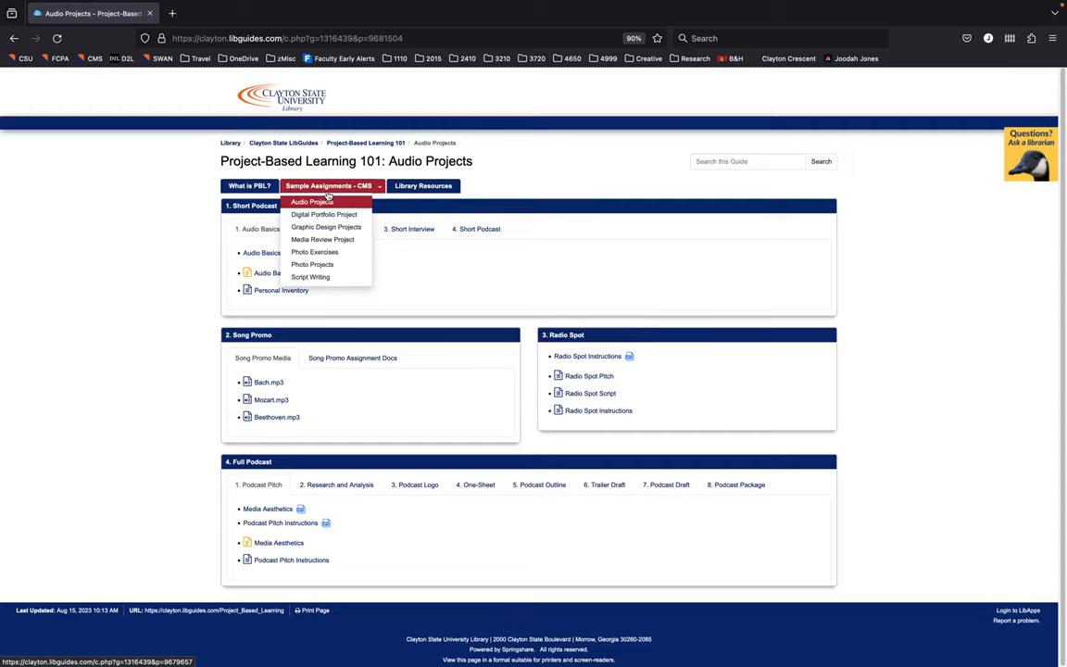
click(712, 270)
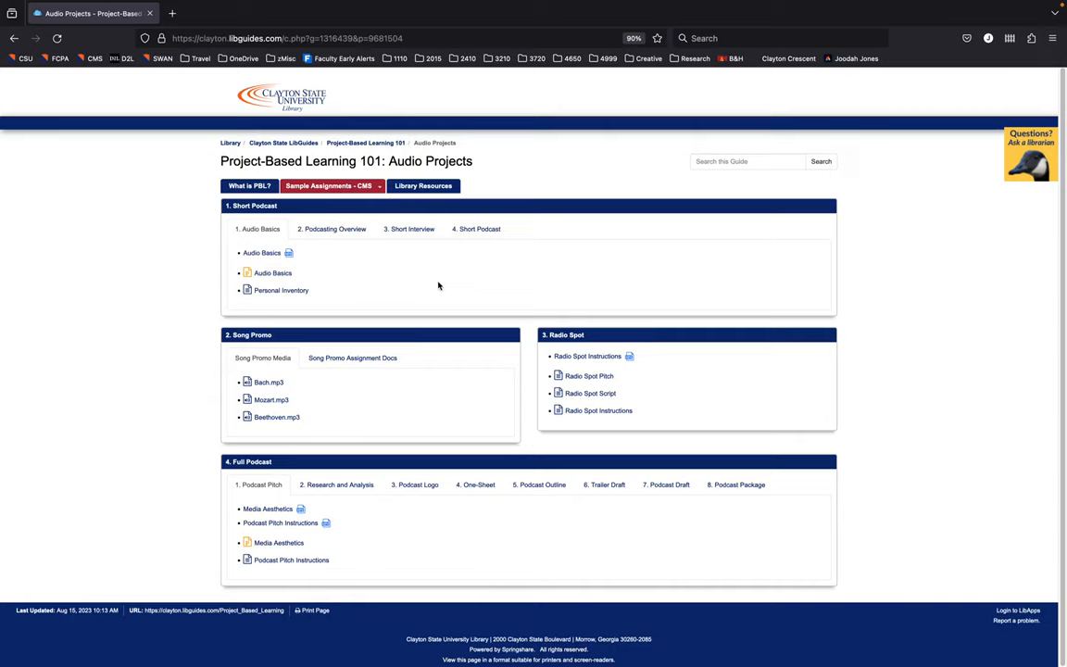
mouse_move(361, 271)
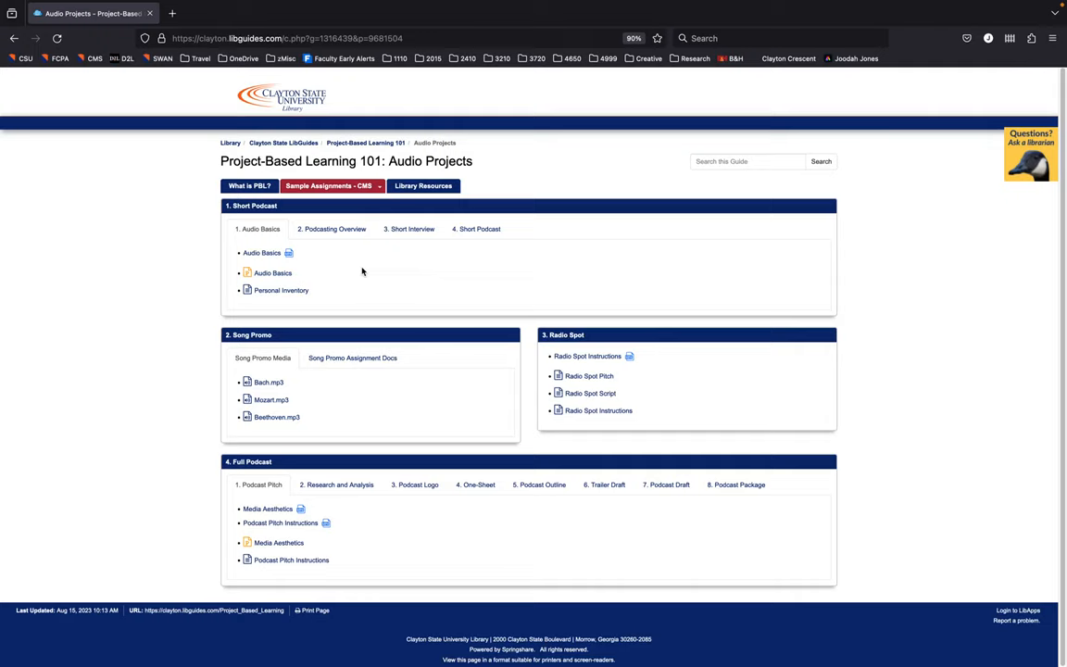
mouse_move(568, 465)
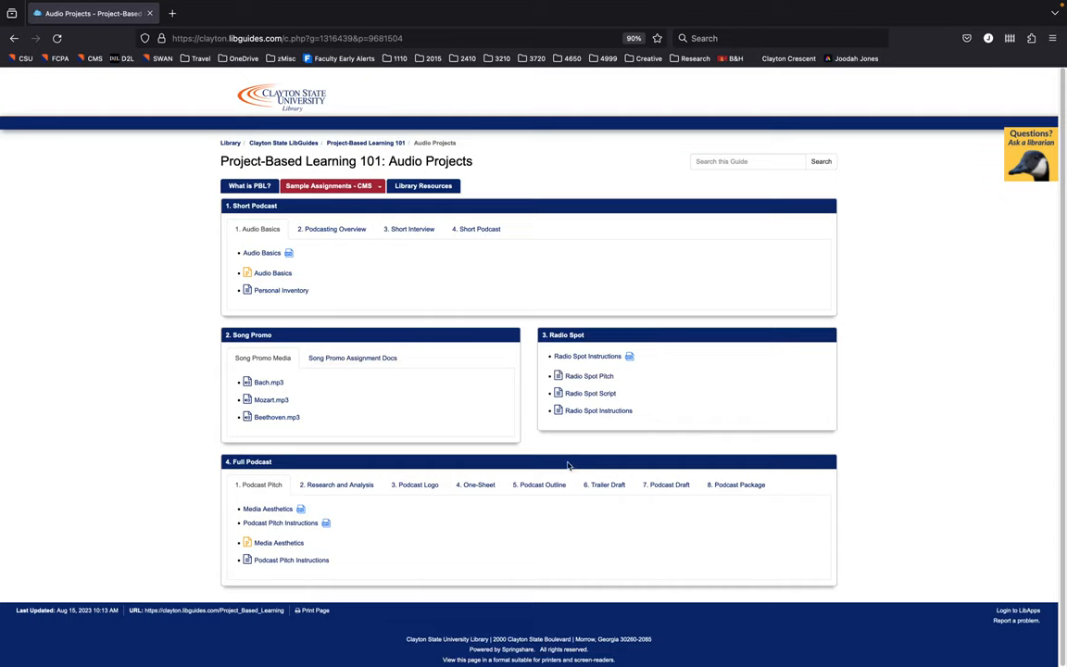
mouse_move(325, 274)
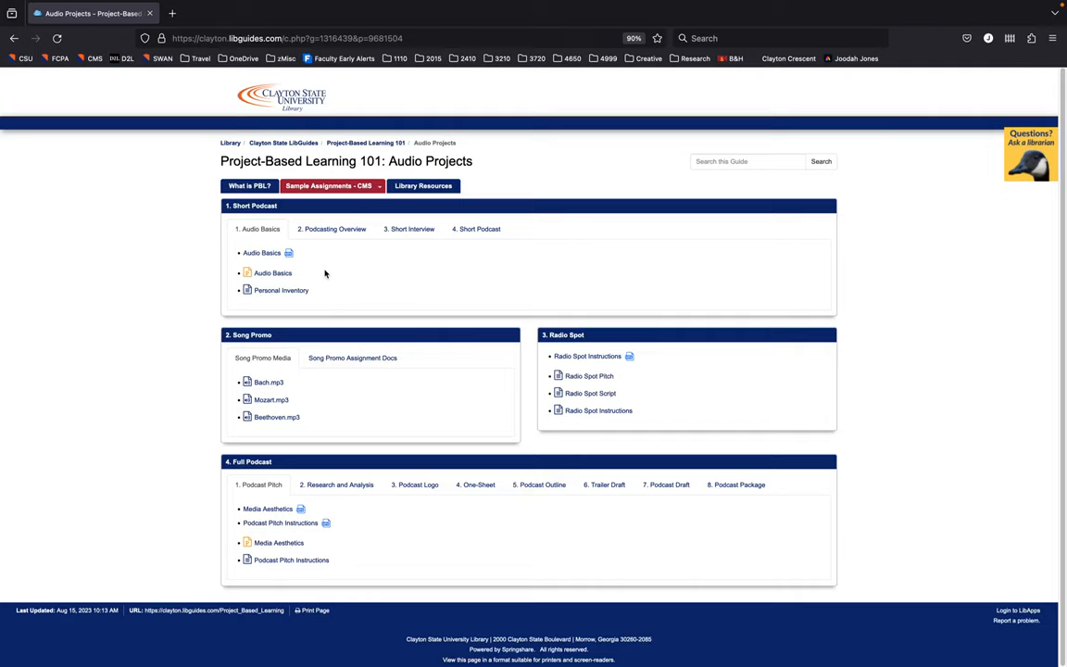
Browse the Short Podcast tabs: Podcasting Overview, Short Interview, then Short Podcast
click(1031, 153)
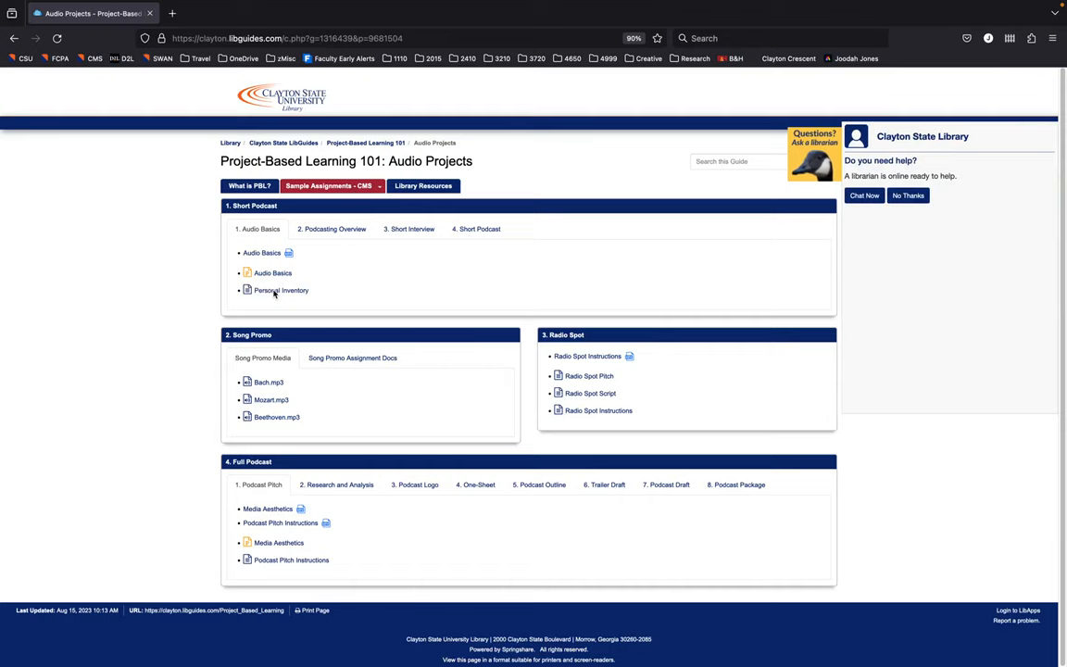
mouse_move(298, 294)
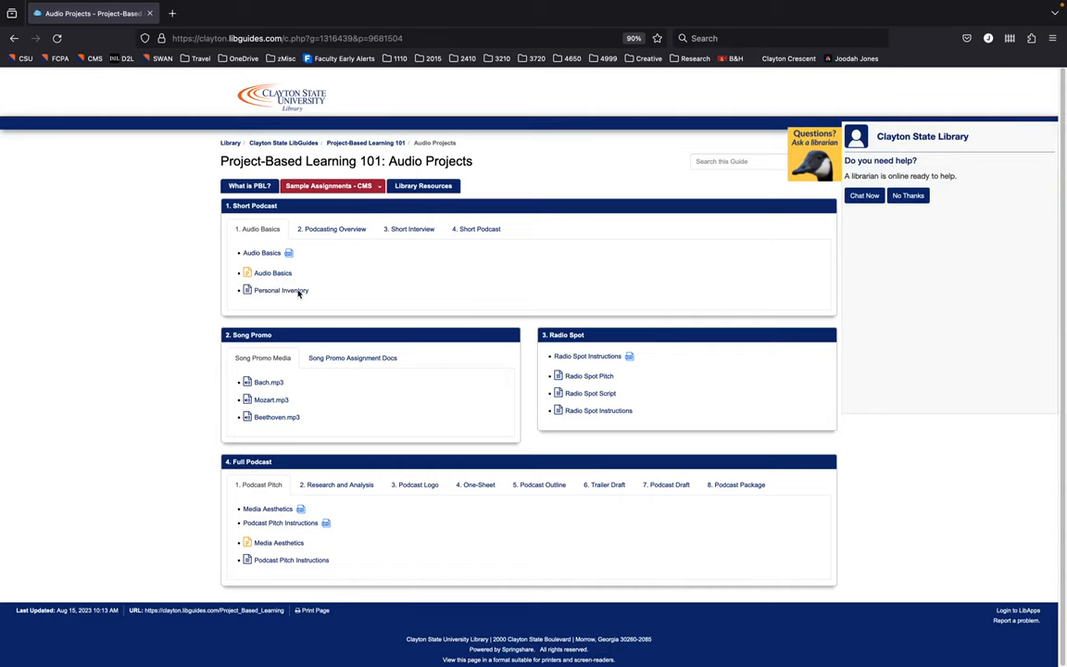
mouse_move(327, 235)
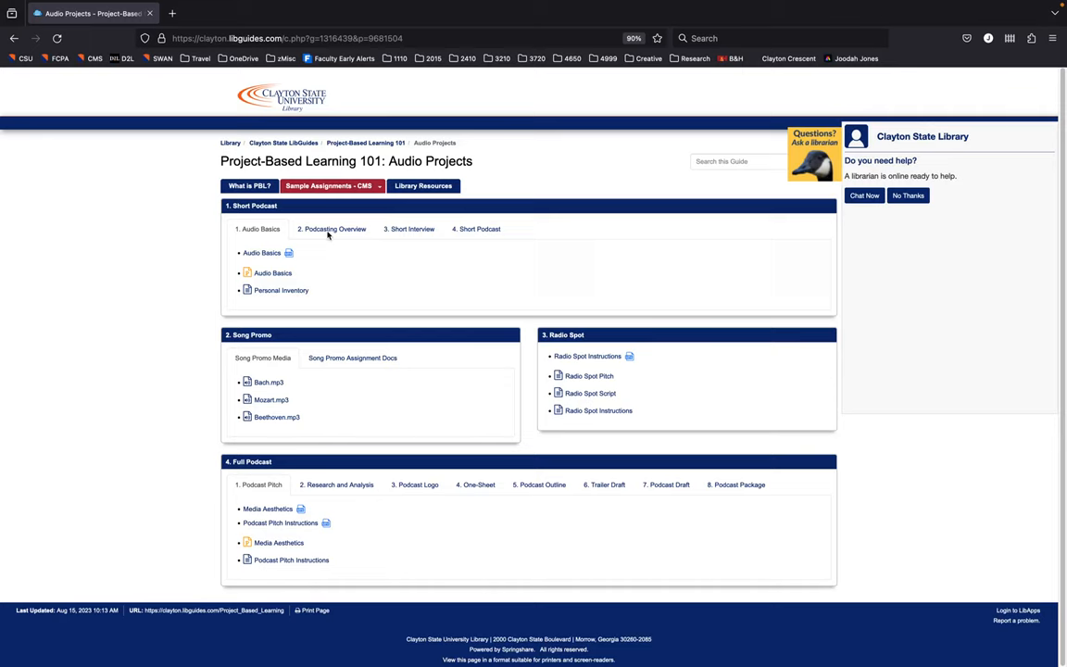
click(335, 229)
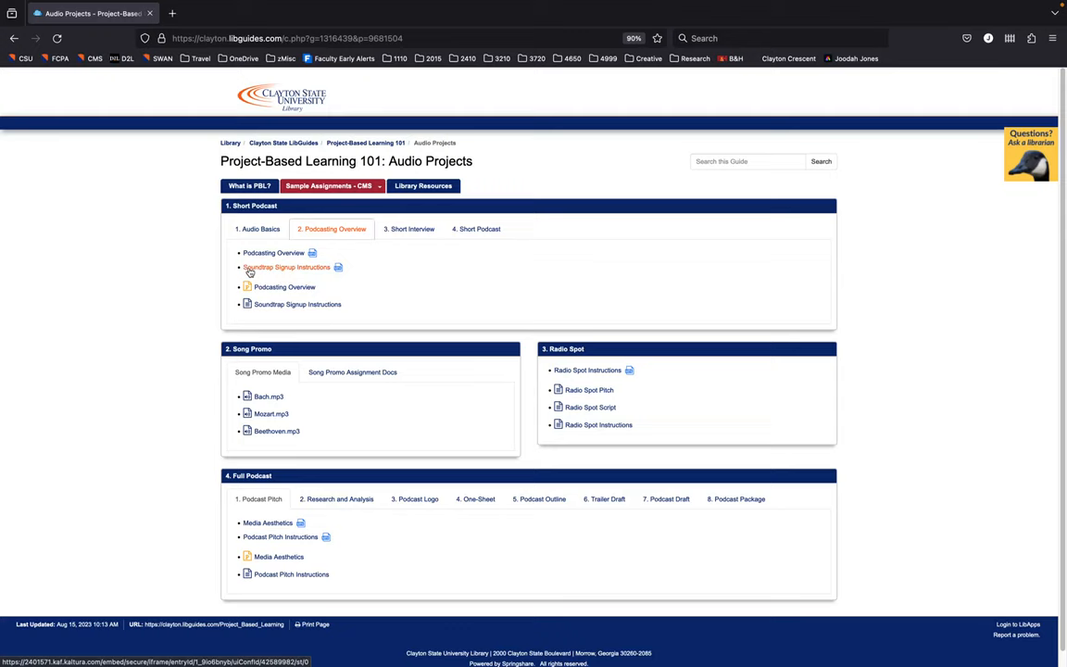
click(409, 229)
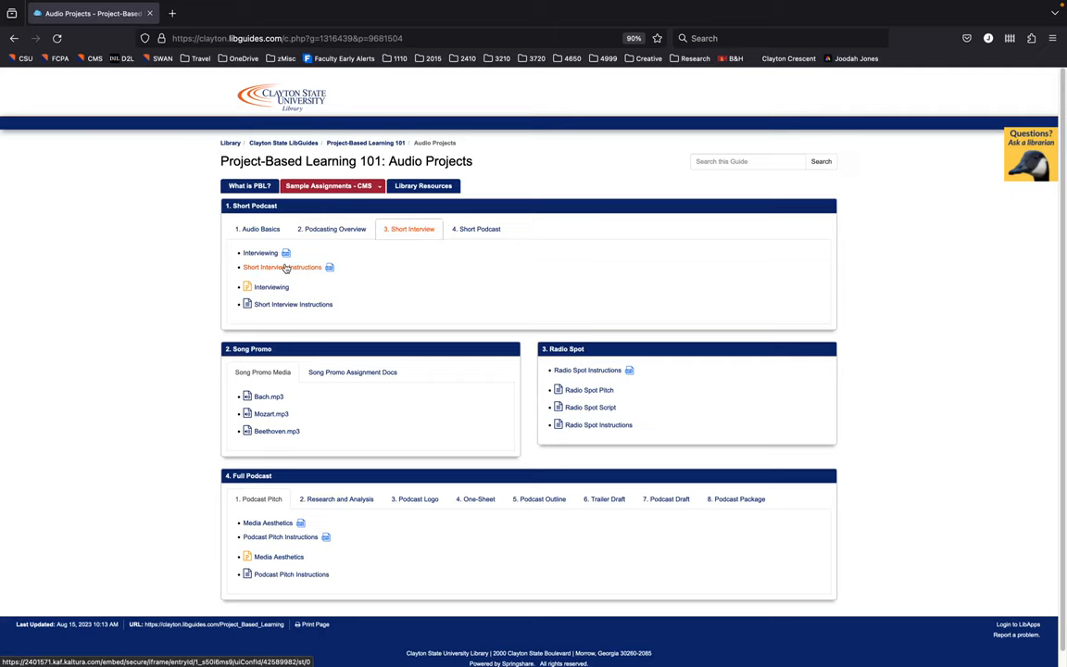
click(480, 229)
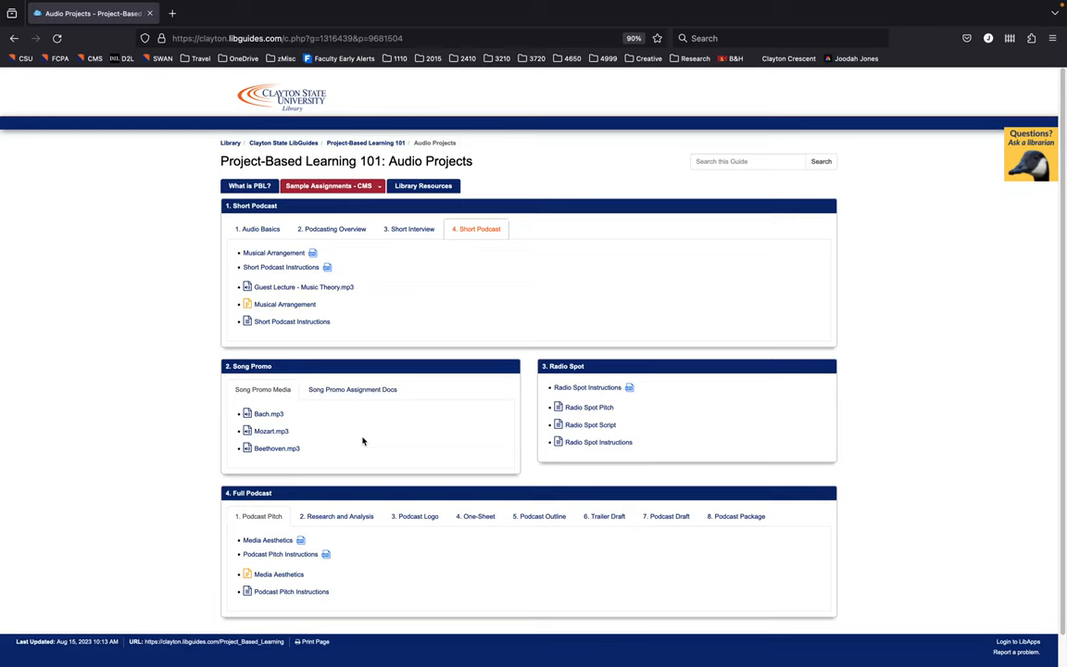
In Full Podcast, view the Podcast Pitch and Podcast Logo materials, ending on Podcast Pitch
scroll(down, 3)
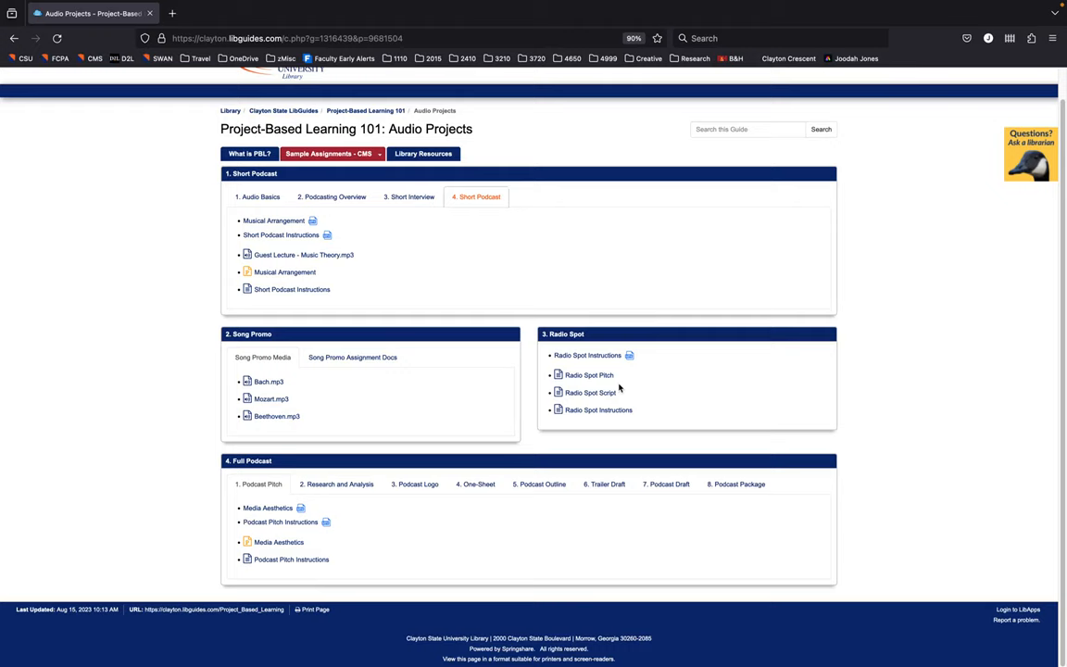
mouse_move(403, 542)
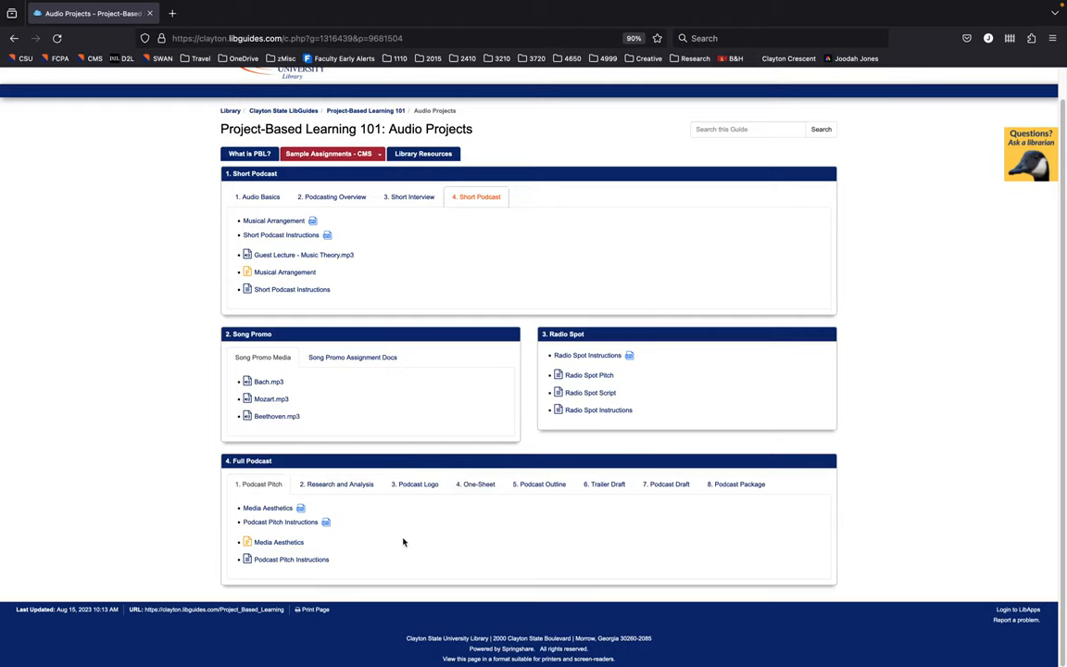
mouse_move(354, 531)
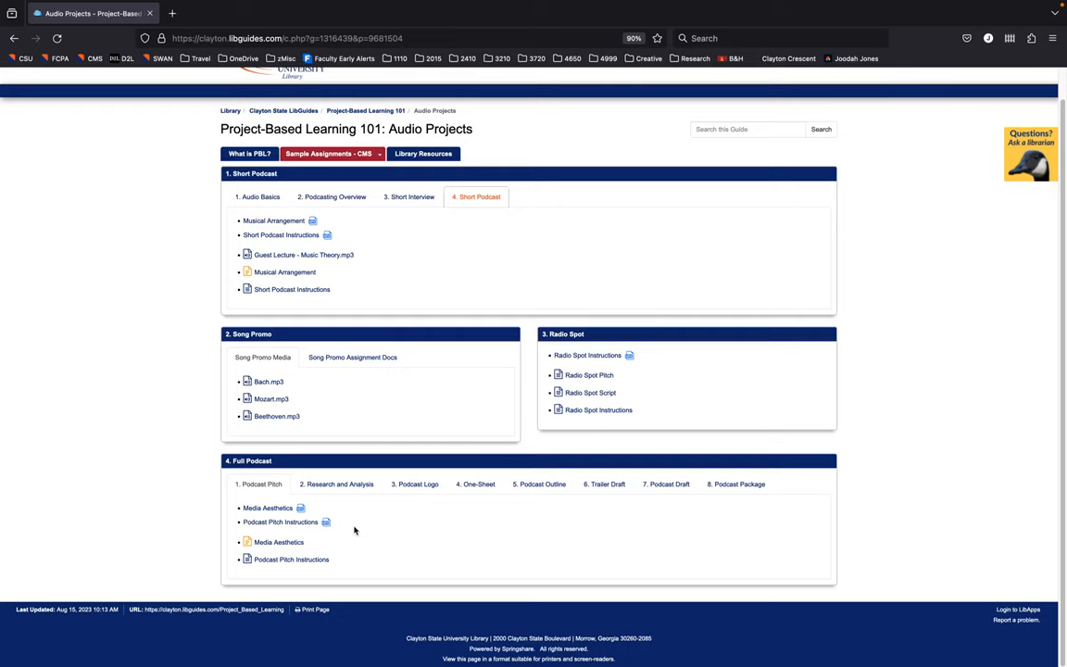
mouse_move(565, 523)
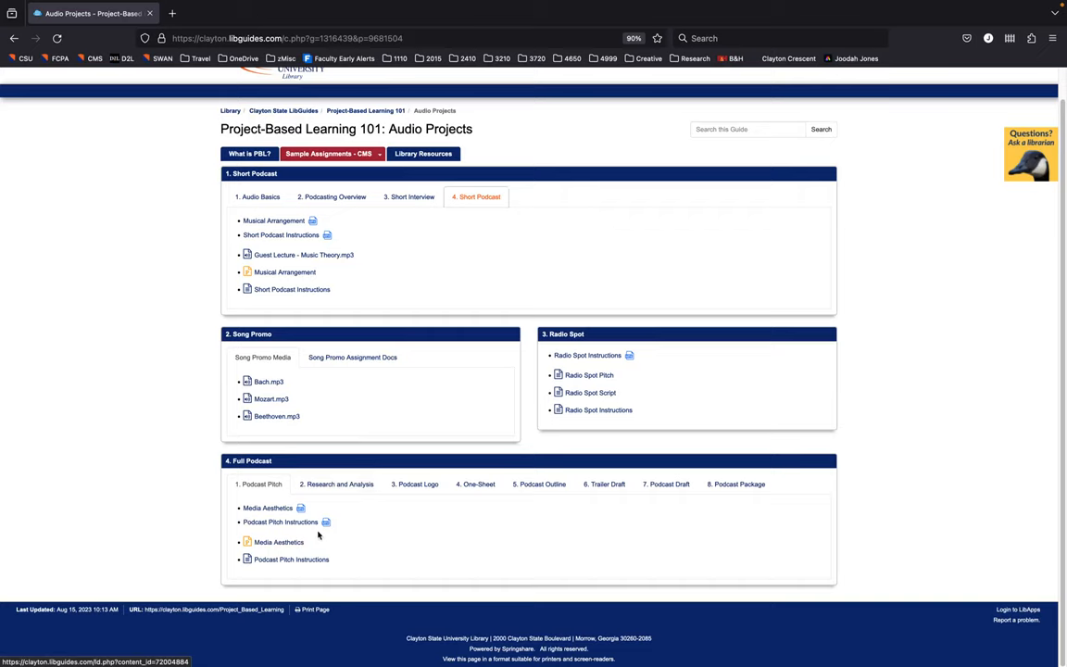
click(261, 484)
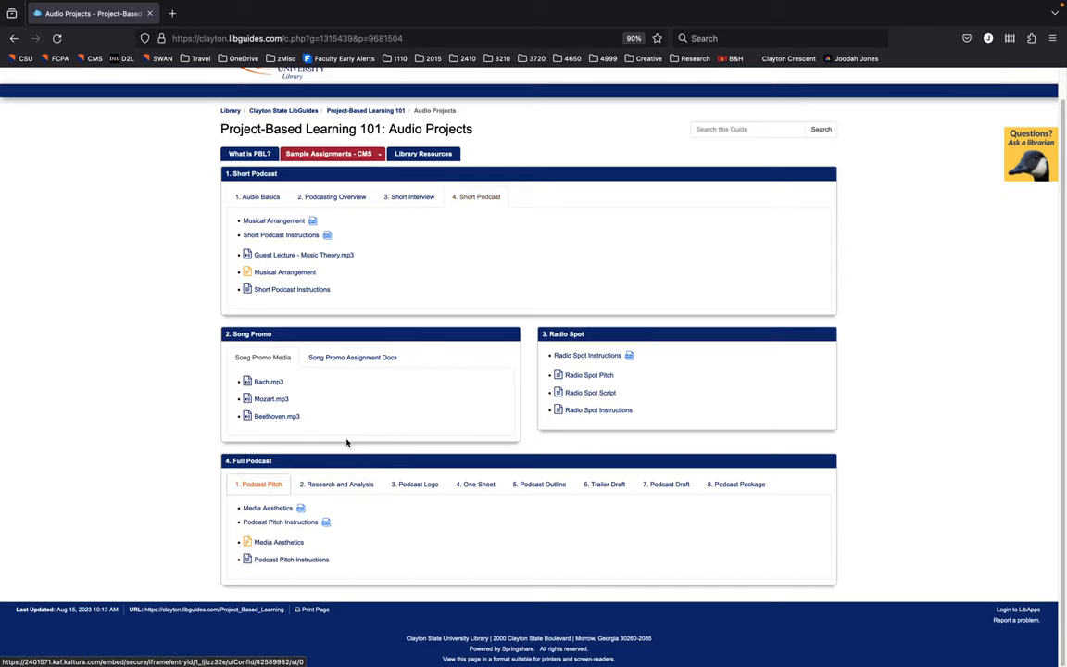
click(418, 483)
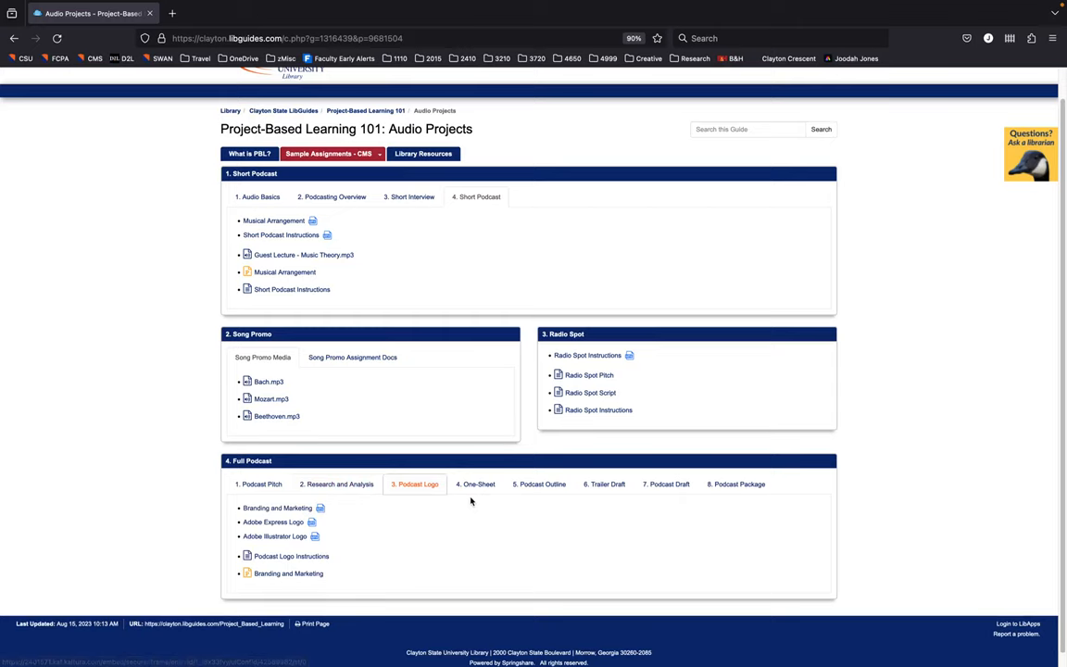
click(262, 483)
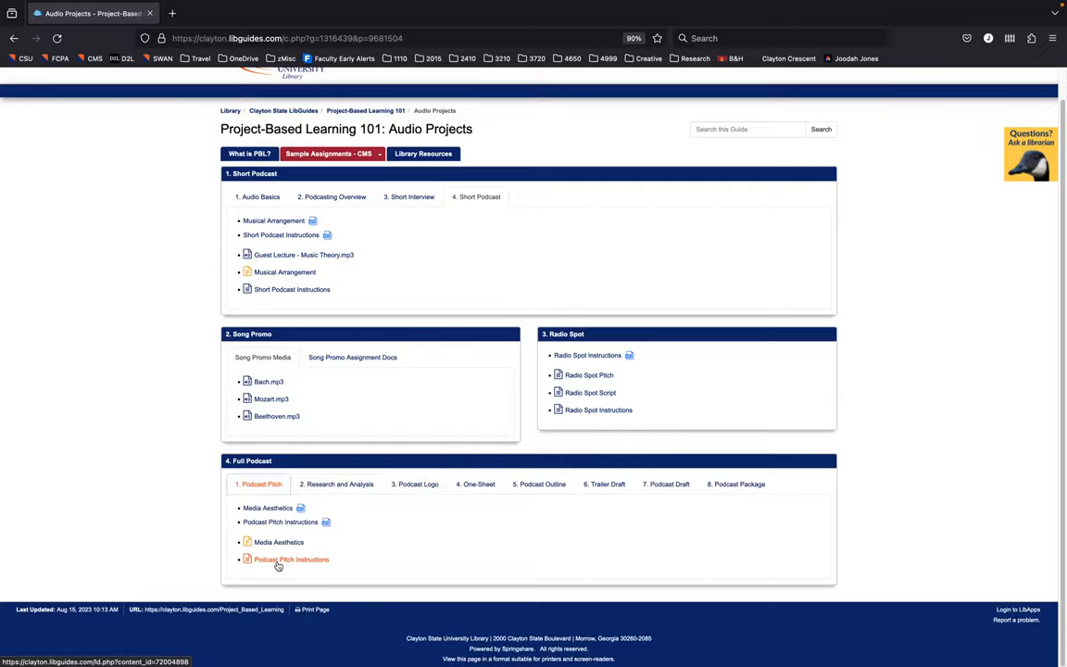
View the Podcast Pitch Instructions document in a new tab and return to the guide
click(292, 558)
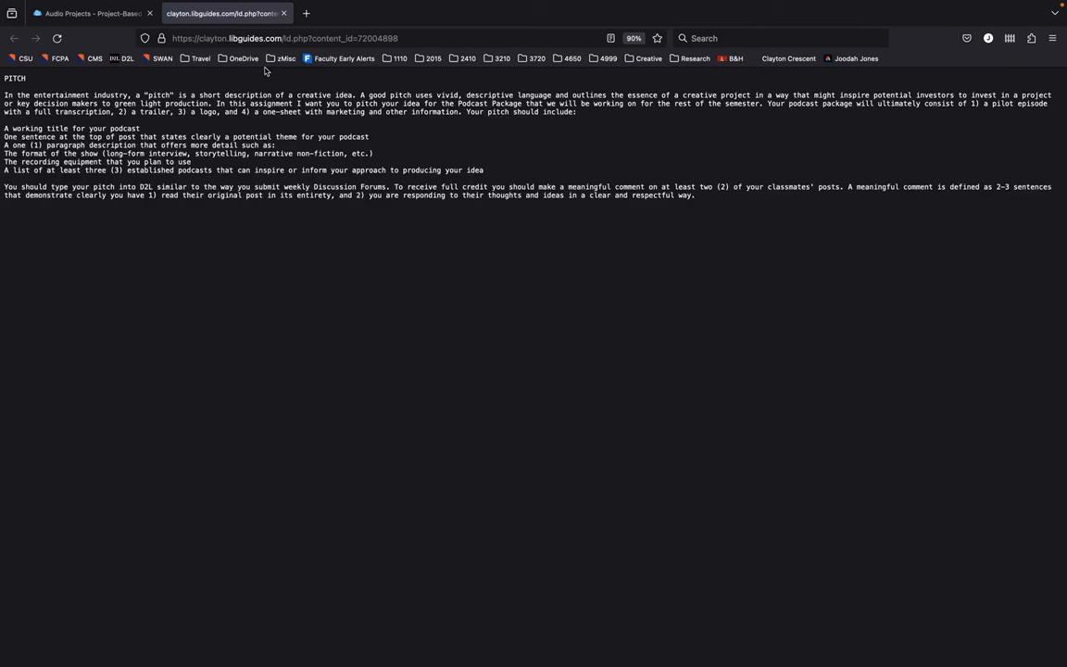
click(88, 13)
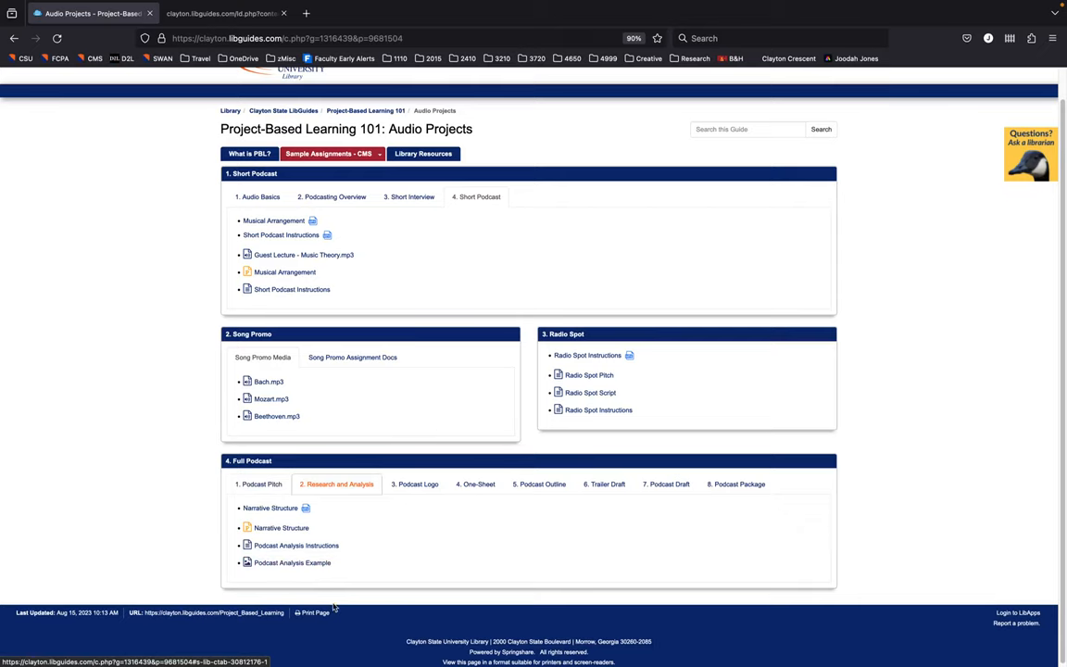
mouse_move(370, 538)
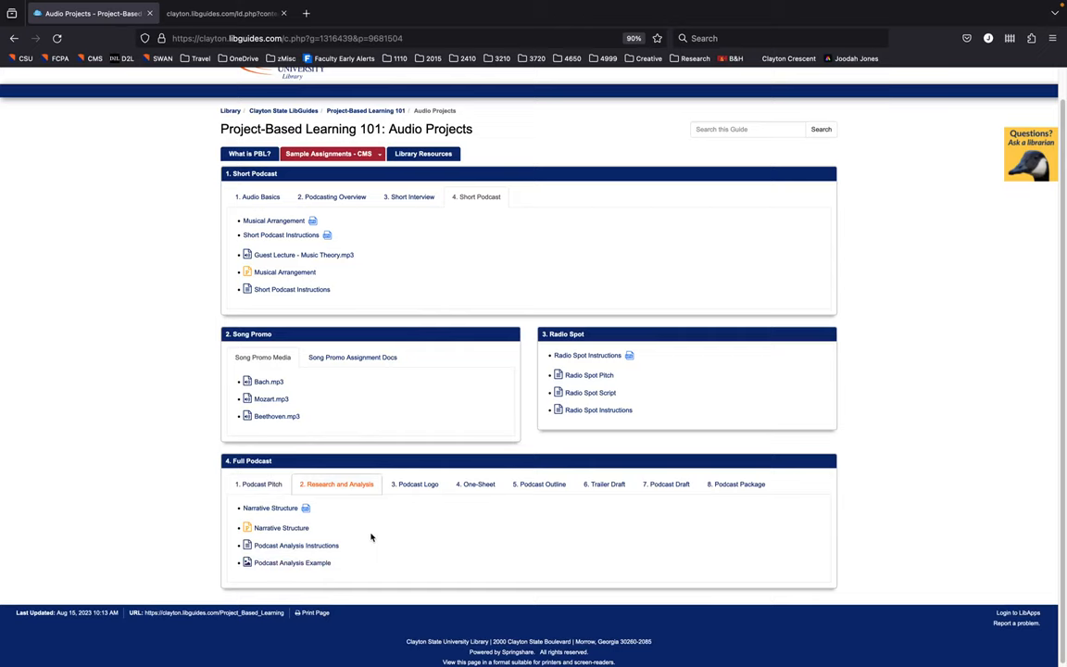
Browse the Full Podcast tabs: Podcast Logo, One-Sheet, Outline, Trailer Draft and Podcast Package
click(417, 483)
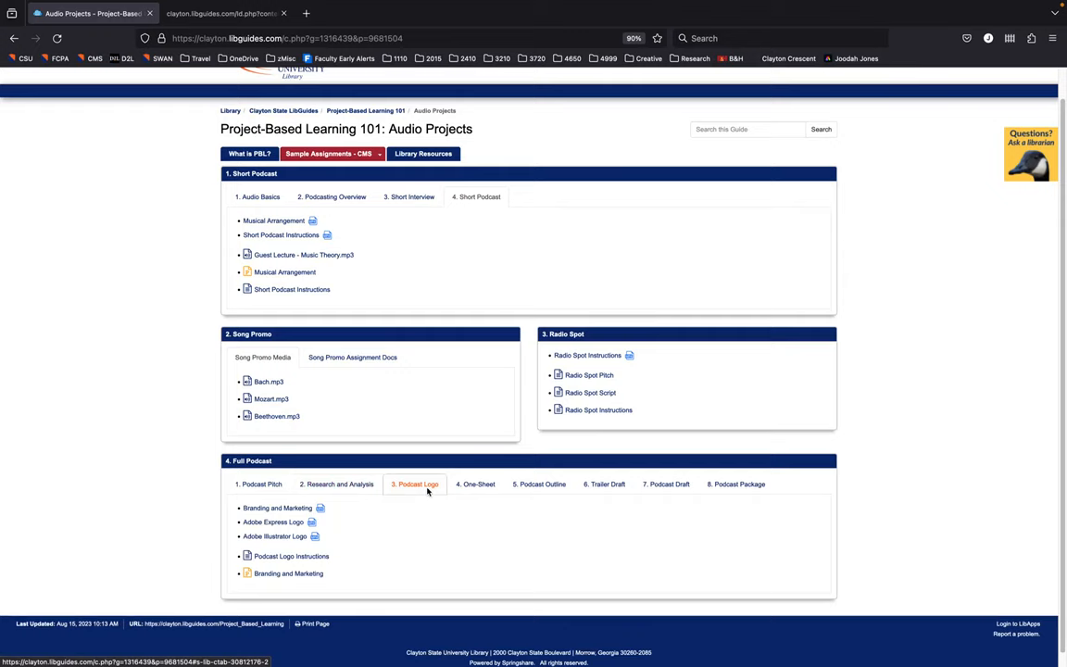
click(478, 483)
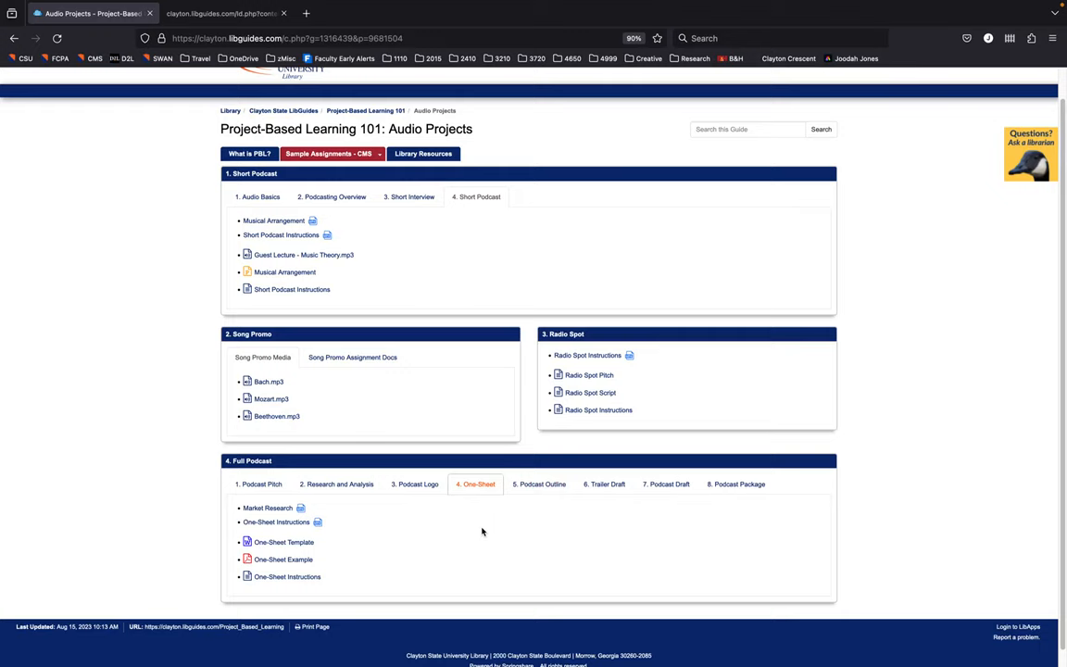
click(539, 484)
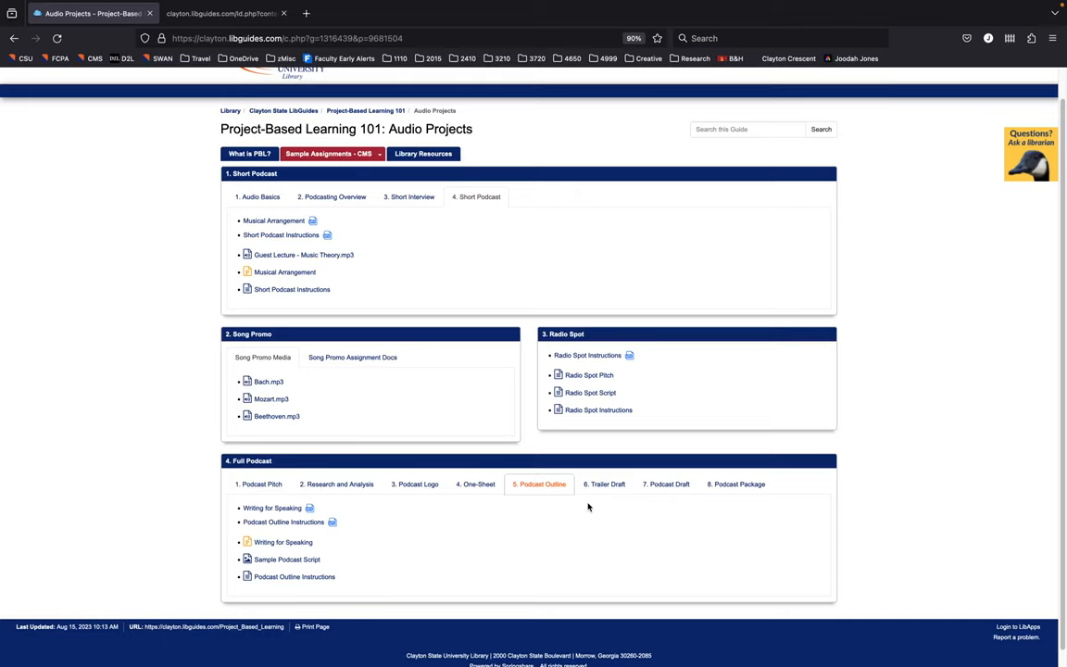
click(603, 483)
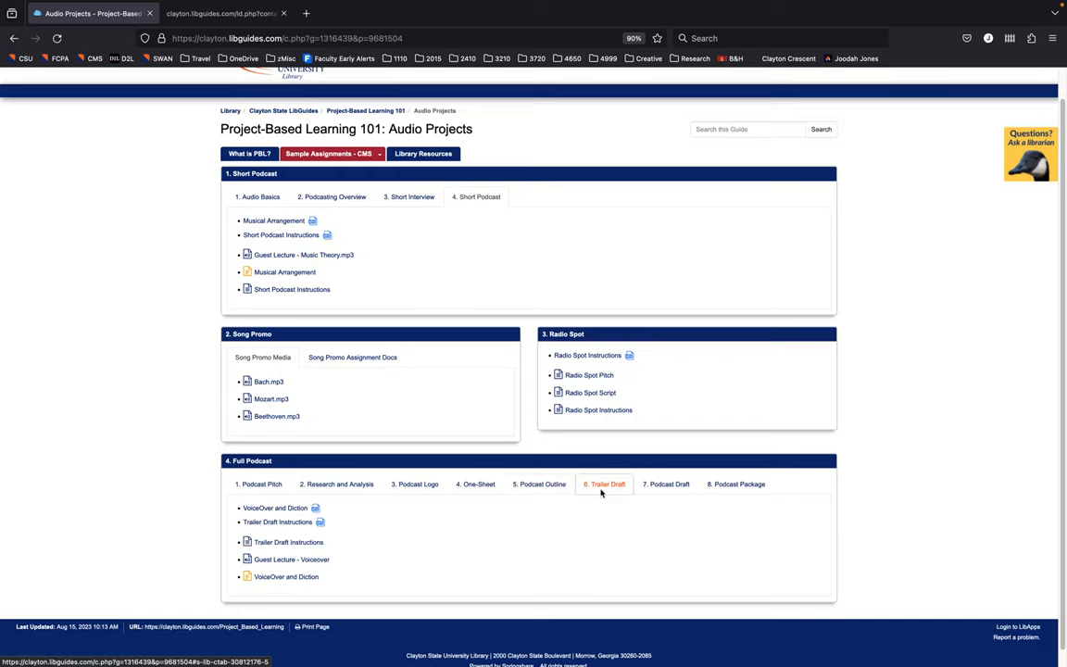
click(739, 484)
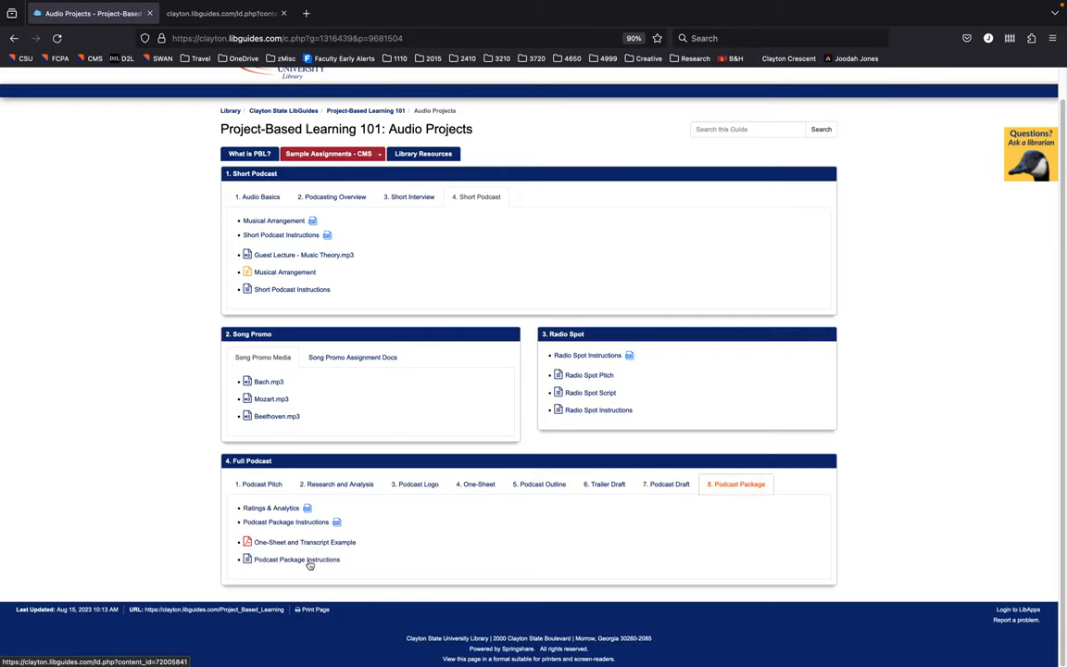
click(328, 154)
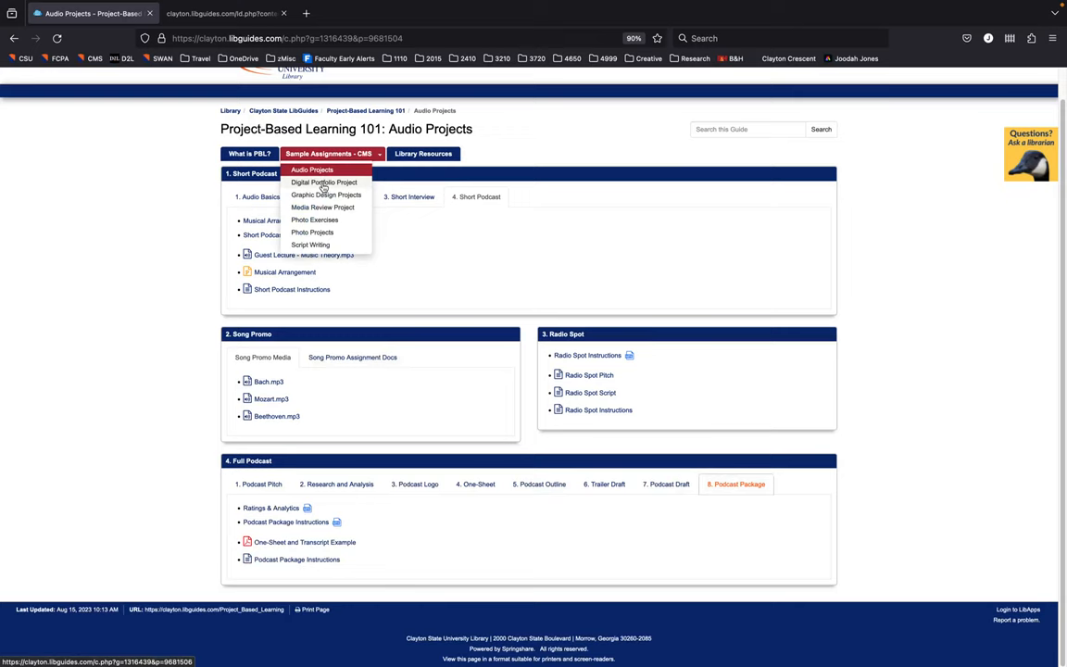
Open Graphic Design Projects and view the Meme, Digital Card and Infographic assignments
click(326, 194)
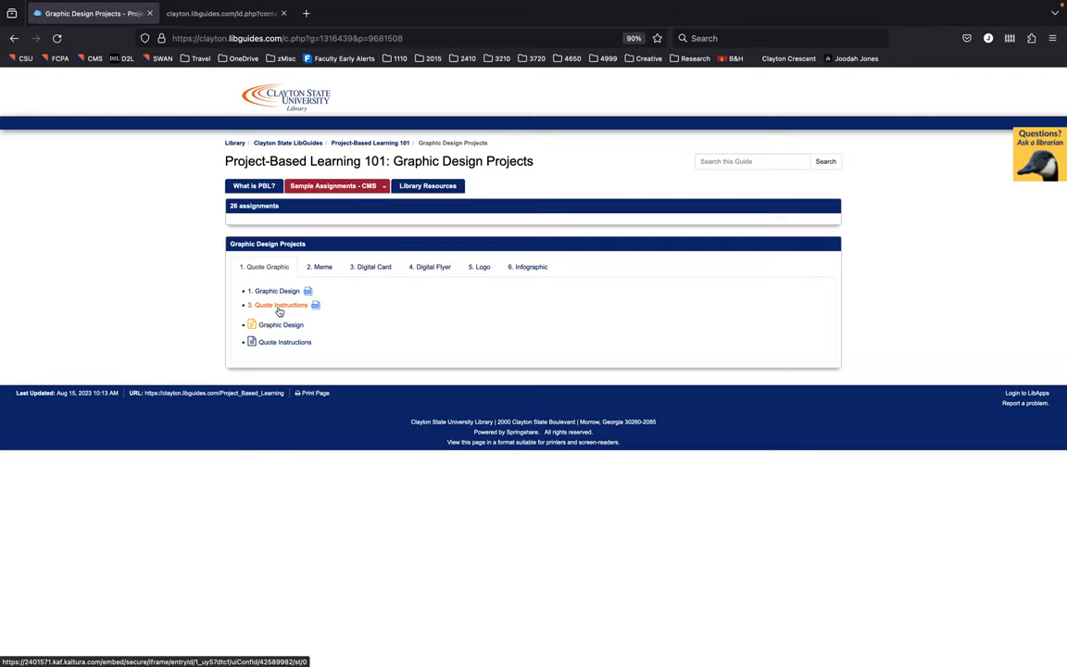
mouse_move(354, 324)
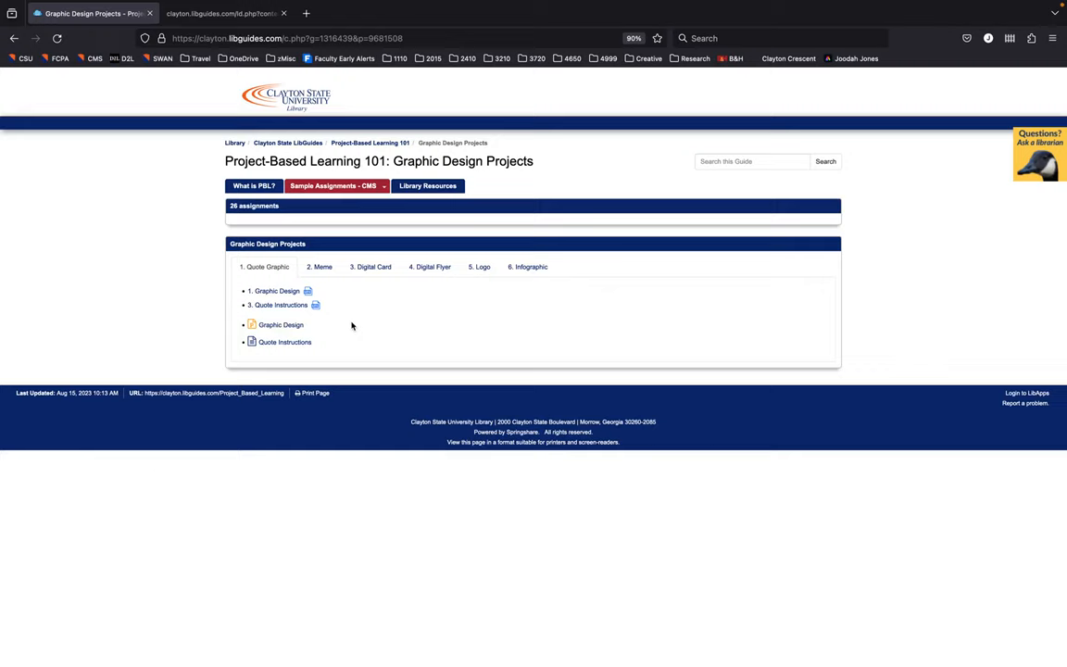
click(319, 266)
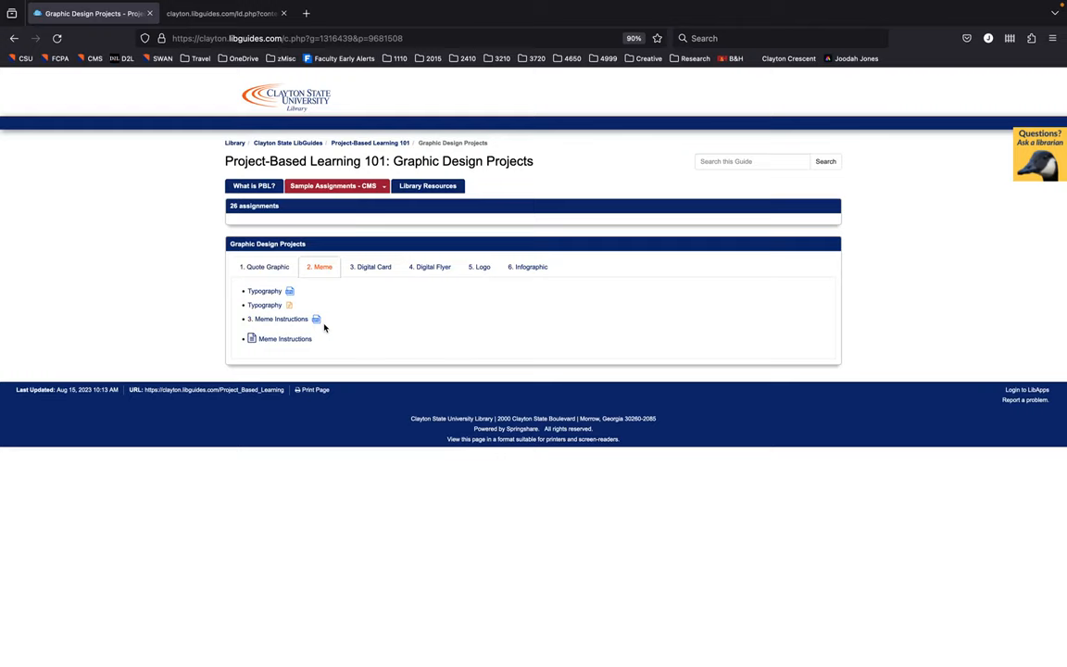
mouse_move(328, 325)
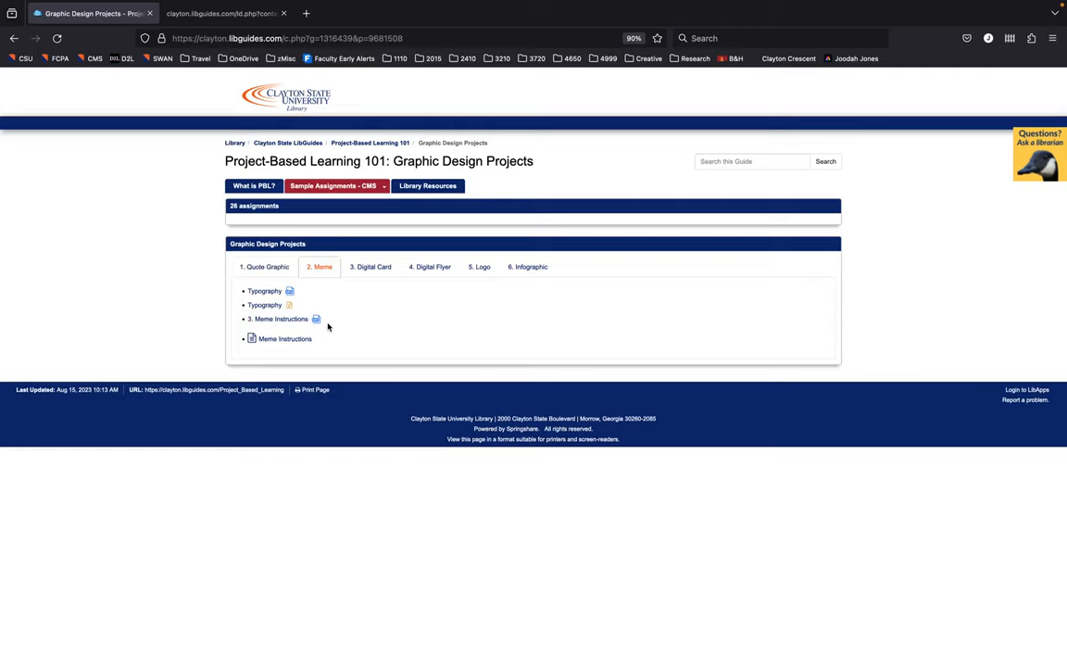
click(370, 267)
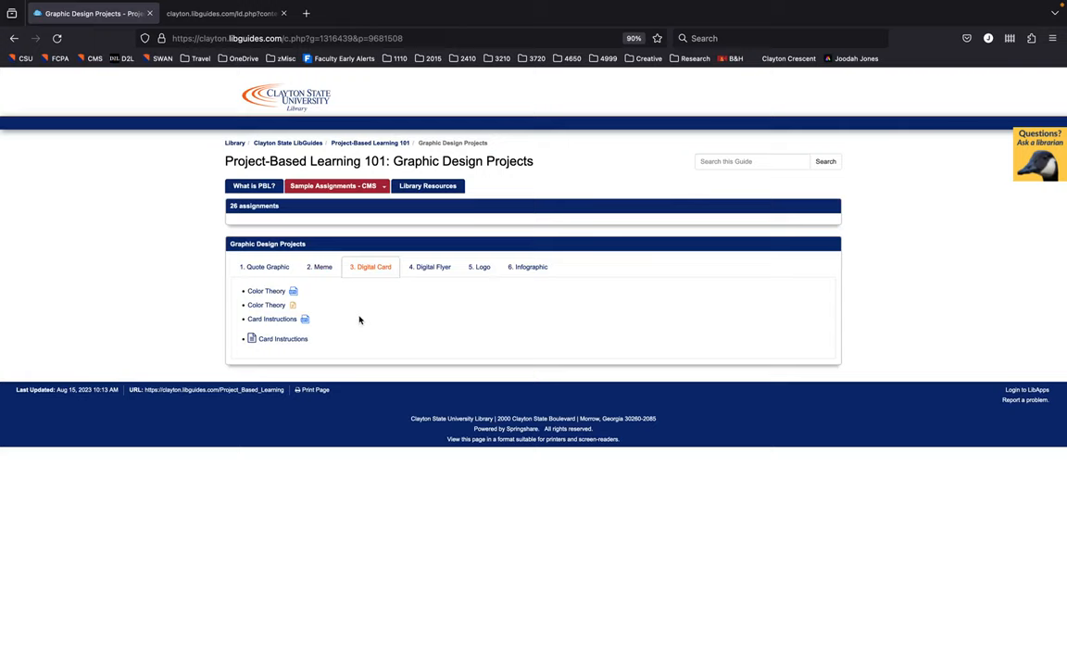
click(528, 267)
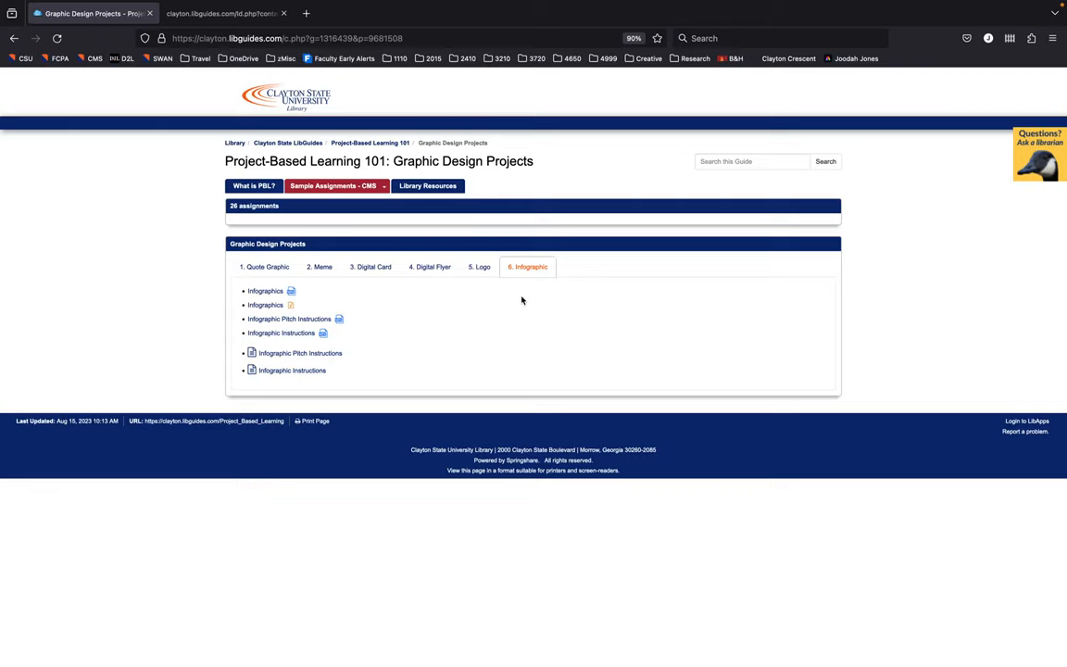
click(336, 185)
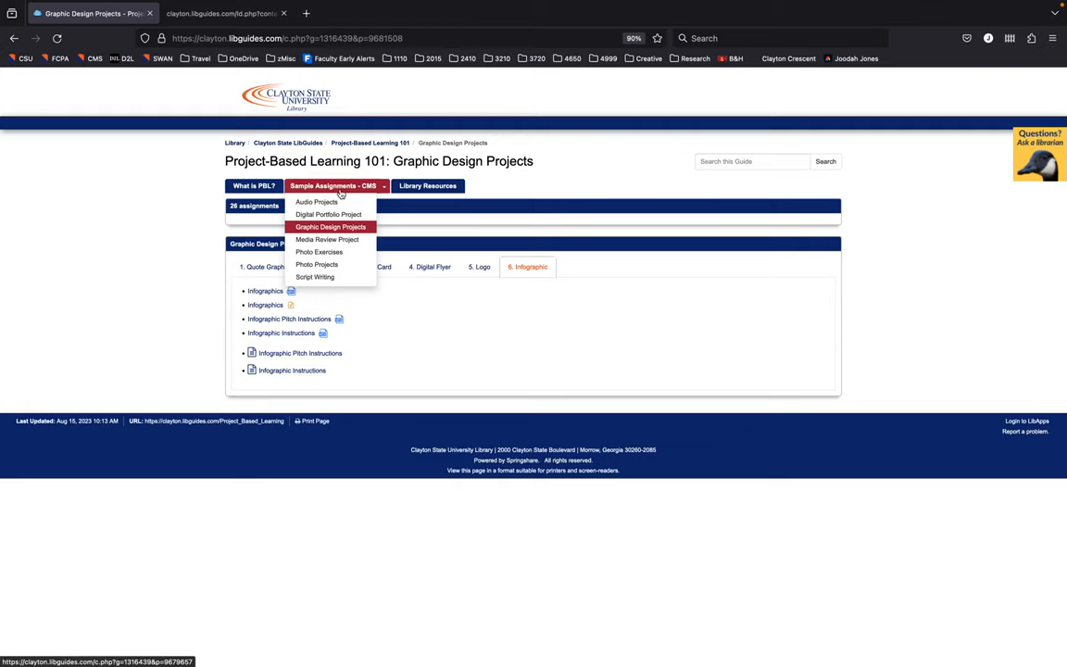
mouse_move(319, 252)
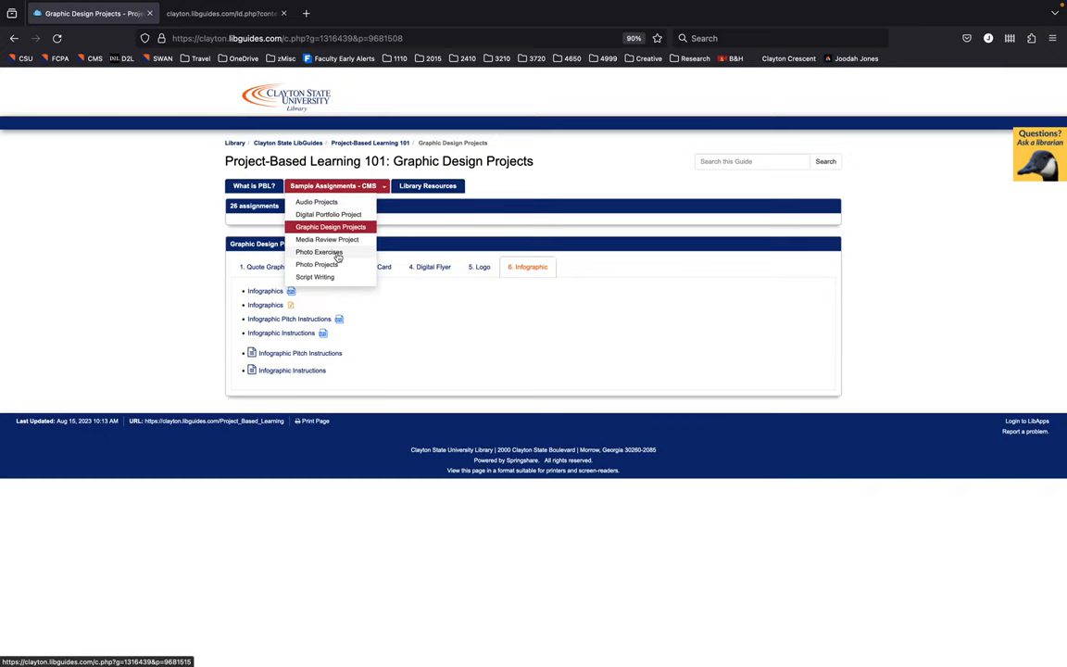
Open Photo Exercises to review Introduction materials like Photo Overview and Selfie Instructions
click(318, 252)
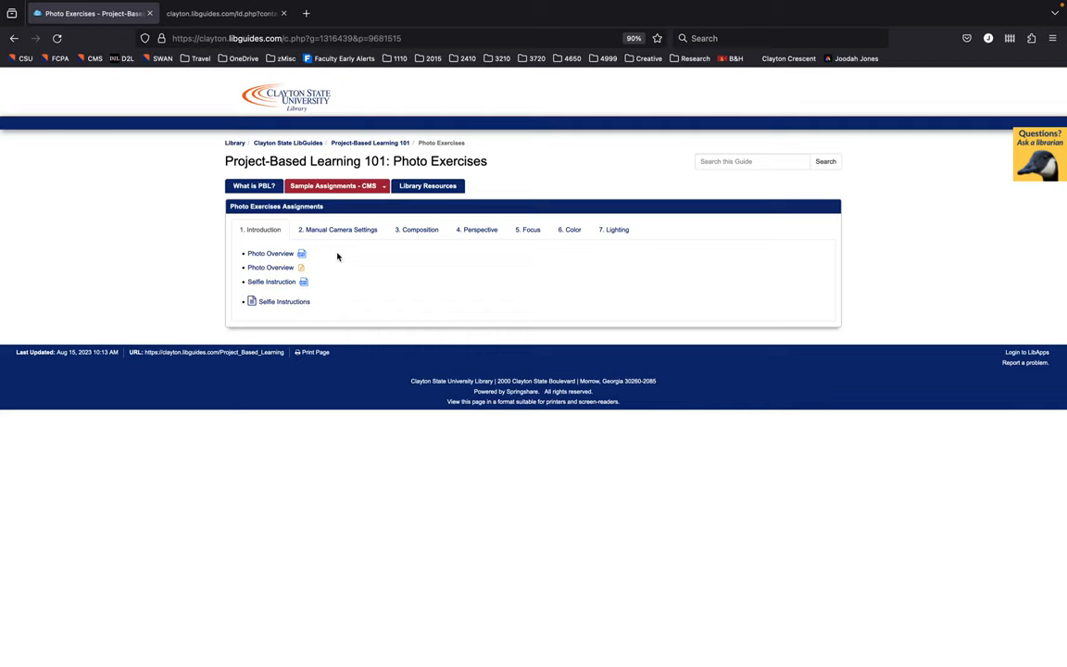
mouse_move(322, 303)
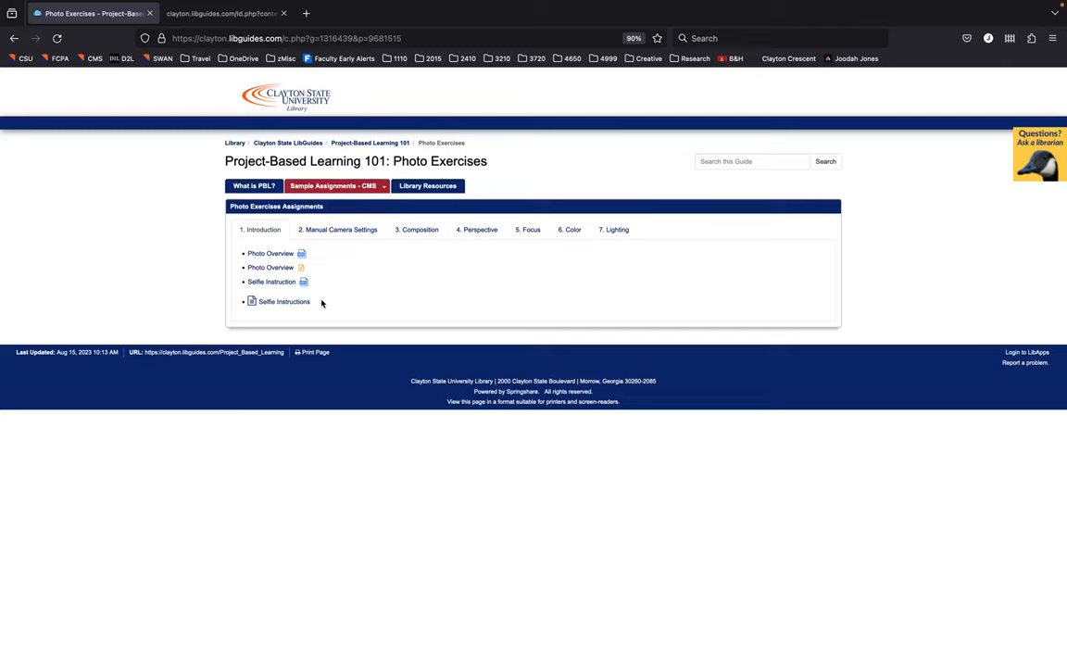
mouse_move(315, 268)
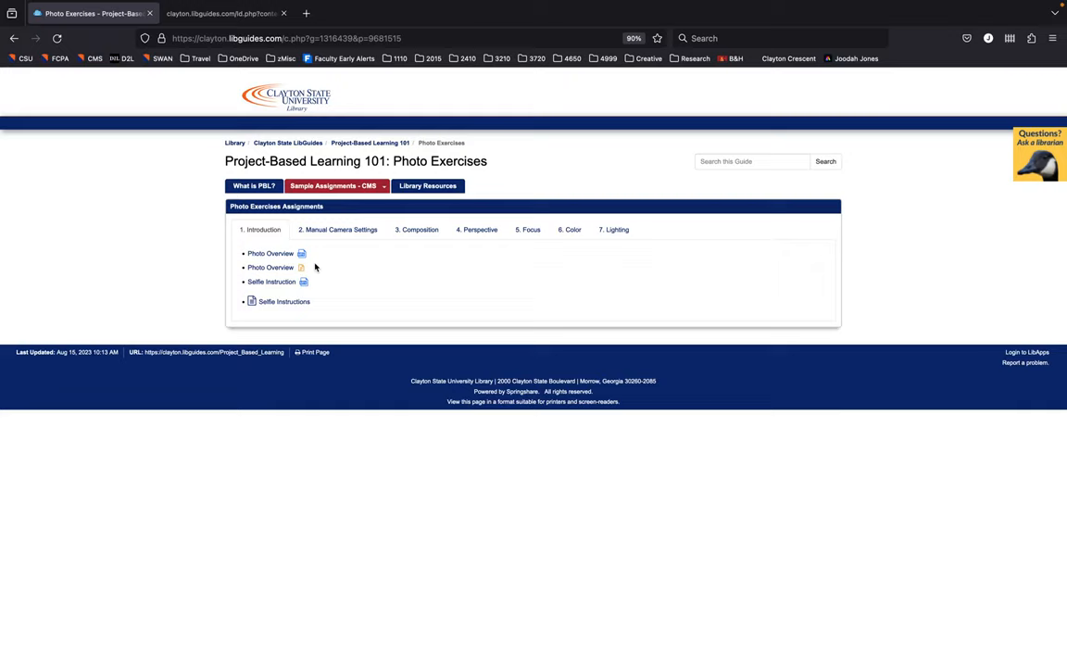
click(334, 185)
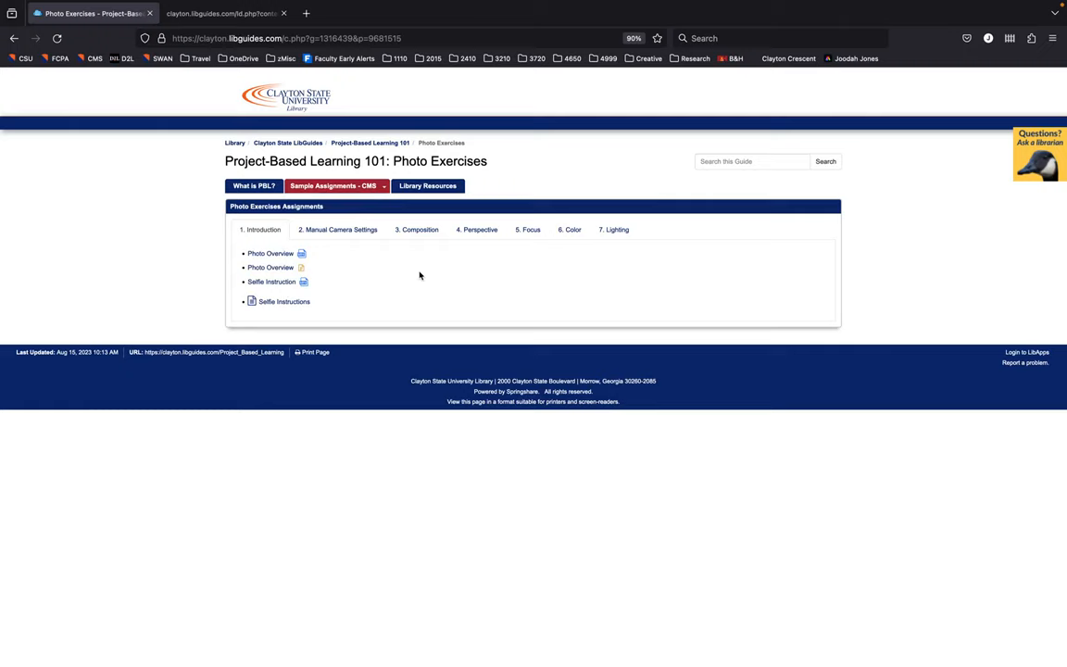
mouse_move(417, 230)
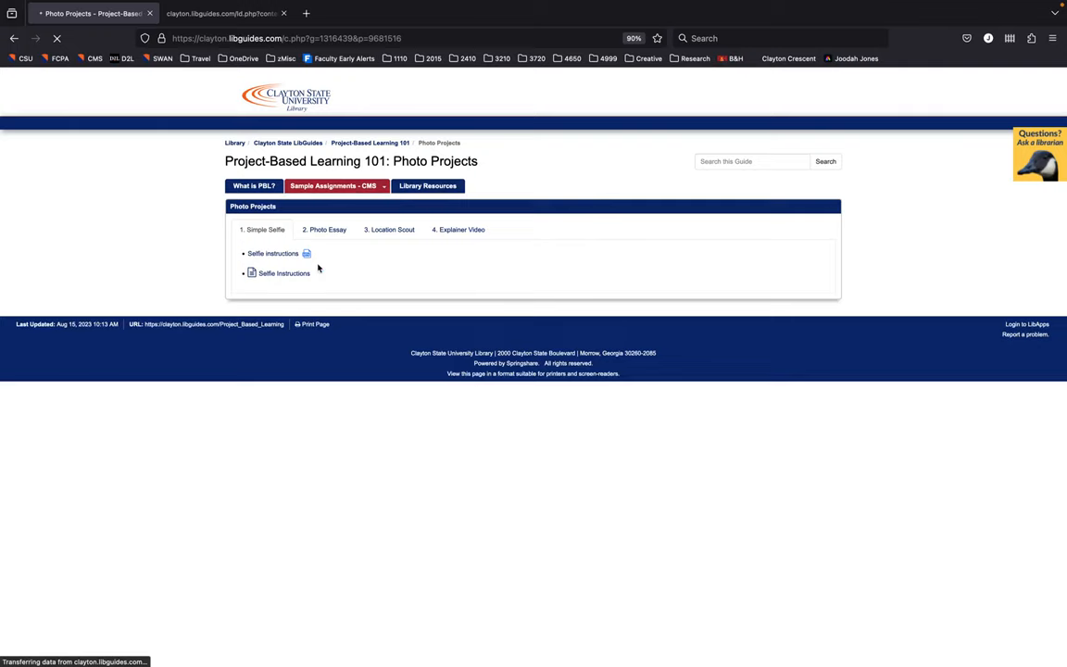
Open the Sample Assignments - CMS dropdown from the Photo Projects page
click(333, 186)
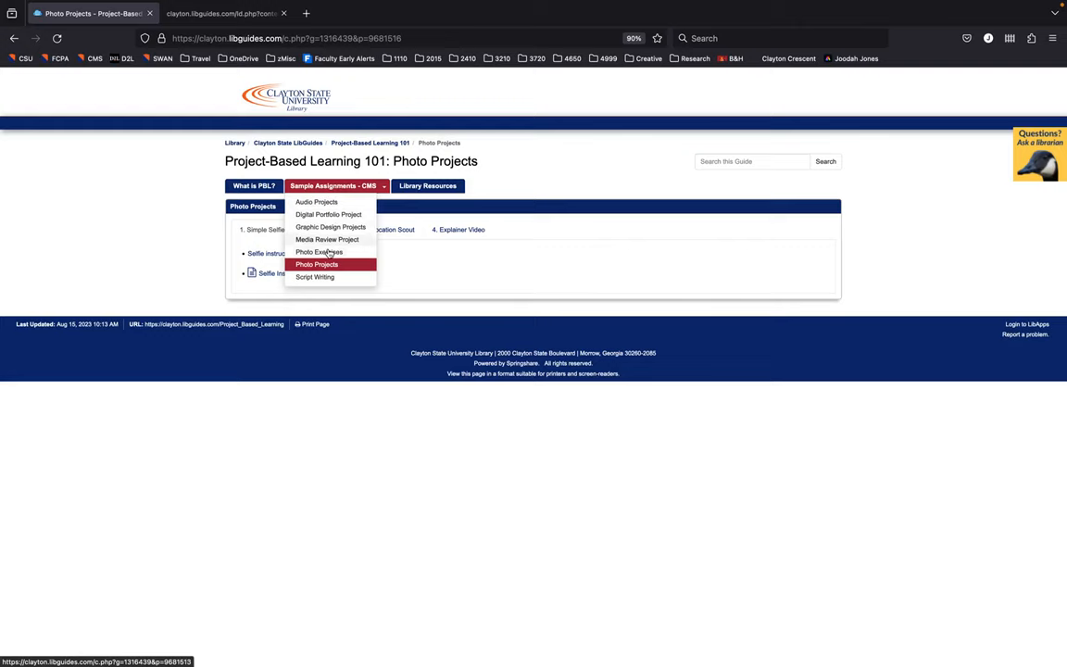
mouse_move(326, 274)
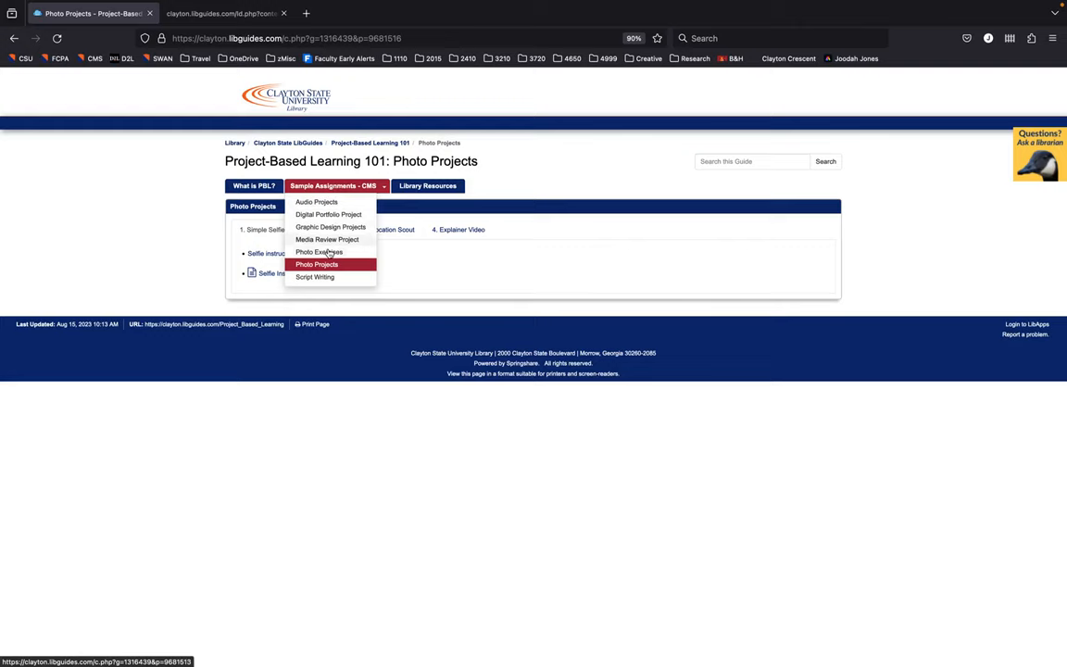